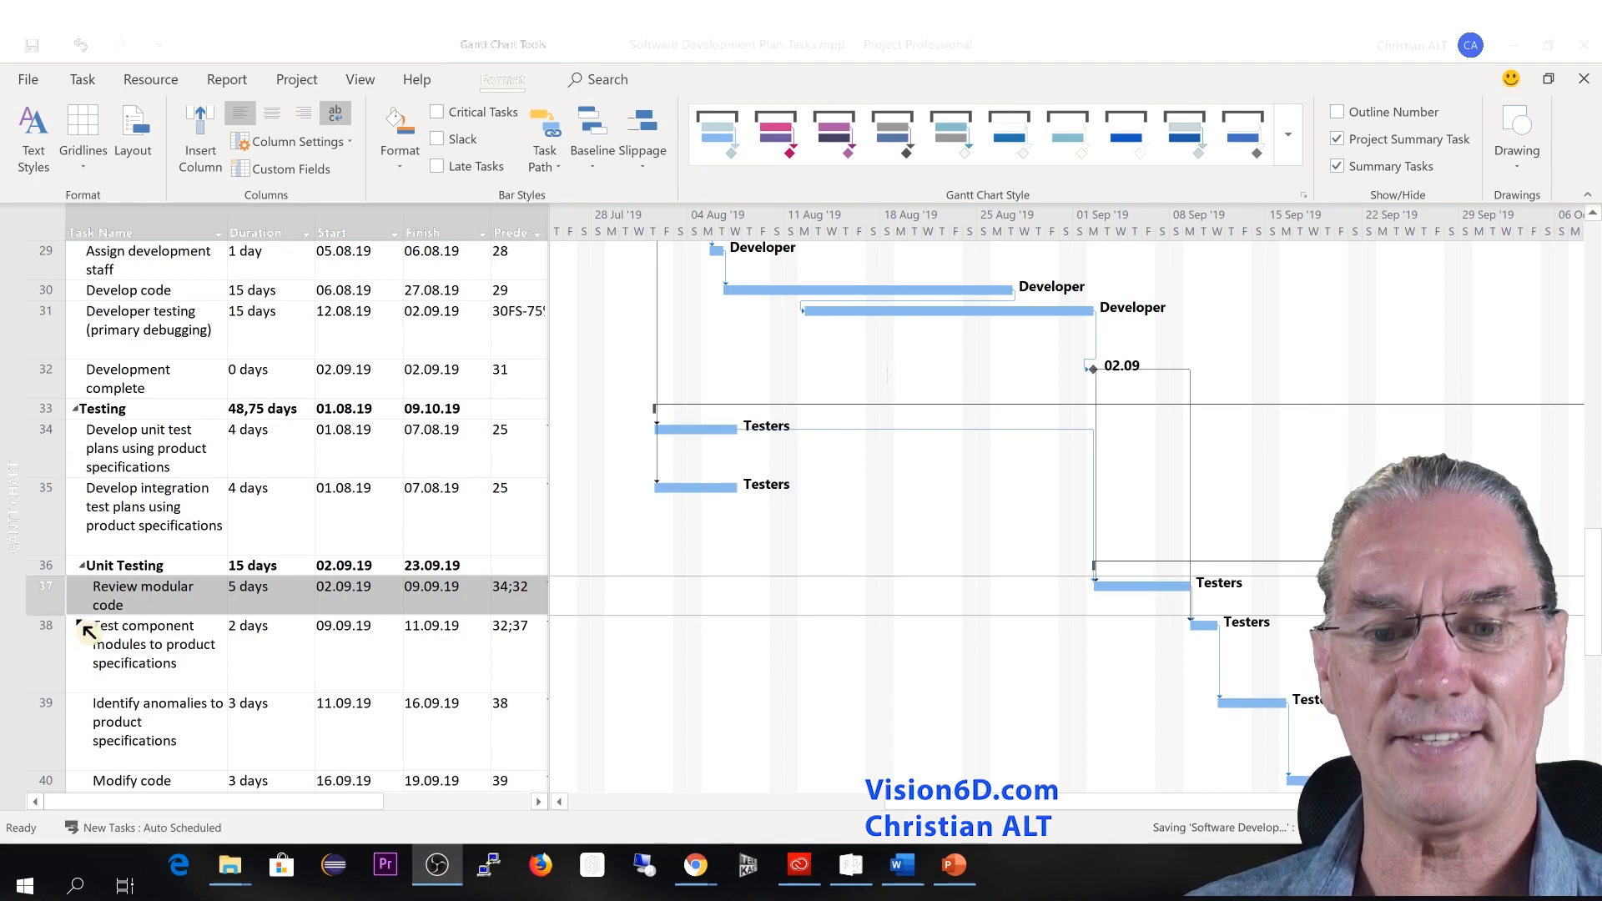
mouse_move(142, 614)
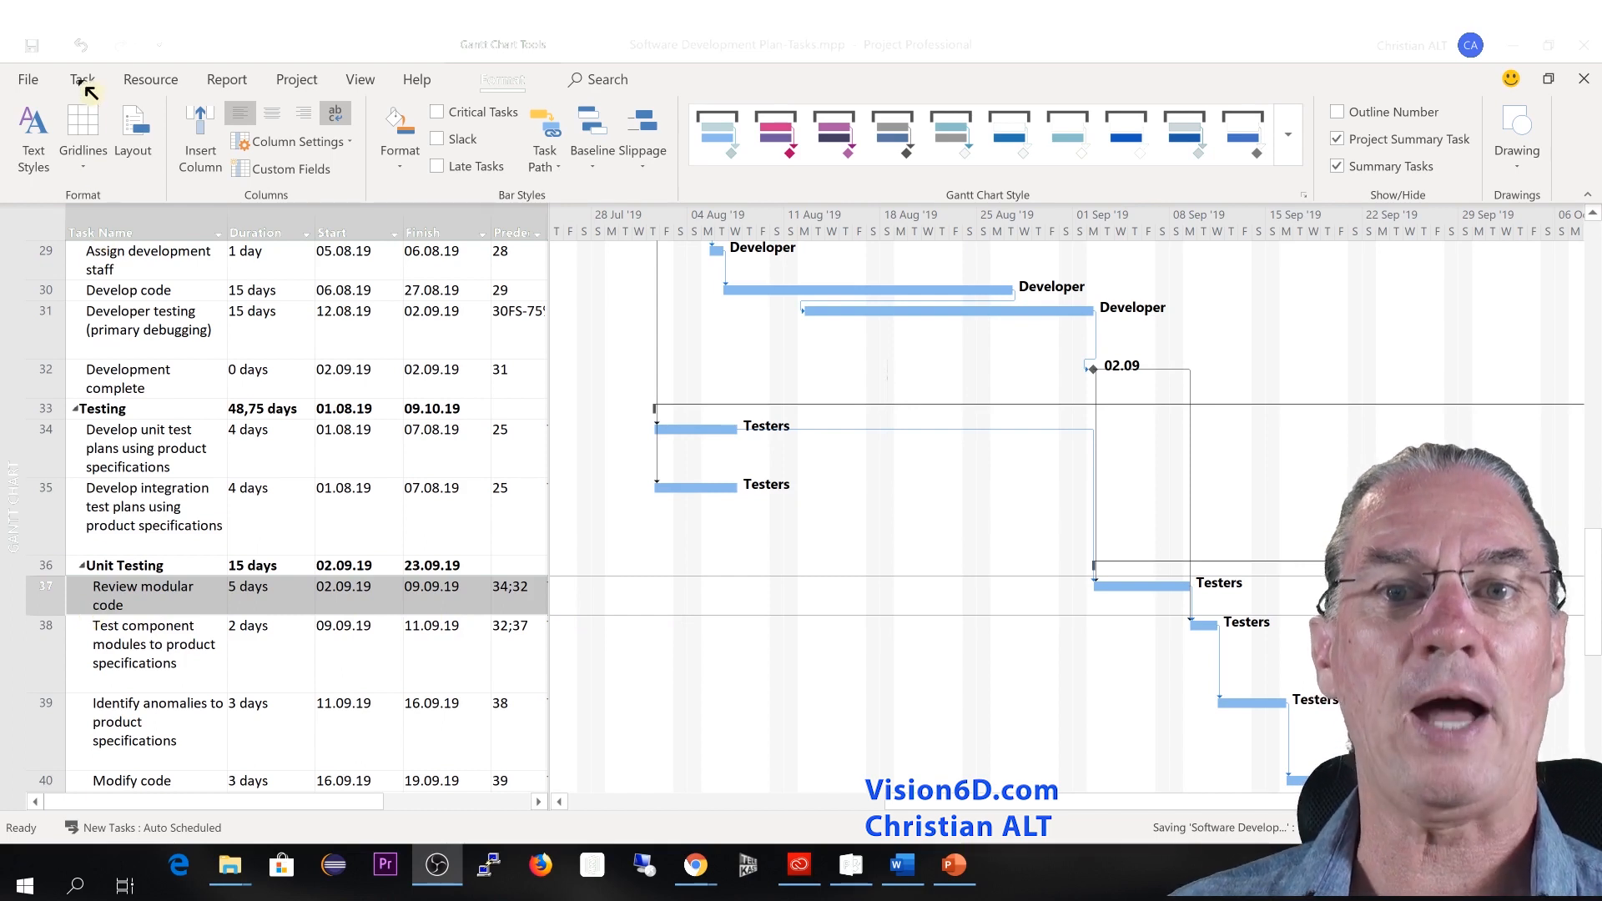
- Highlight the predecessors of 'Review modular code' in yellow with Task Path
click(82, 78)
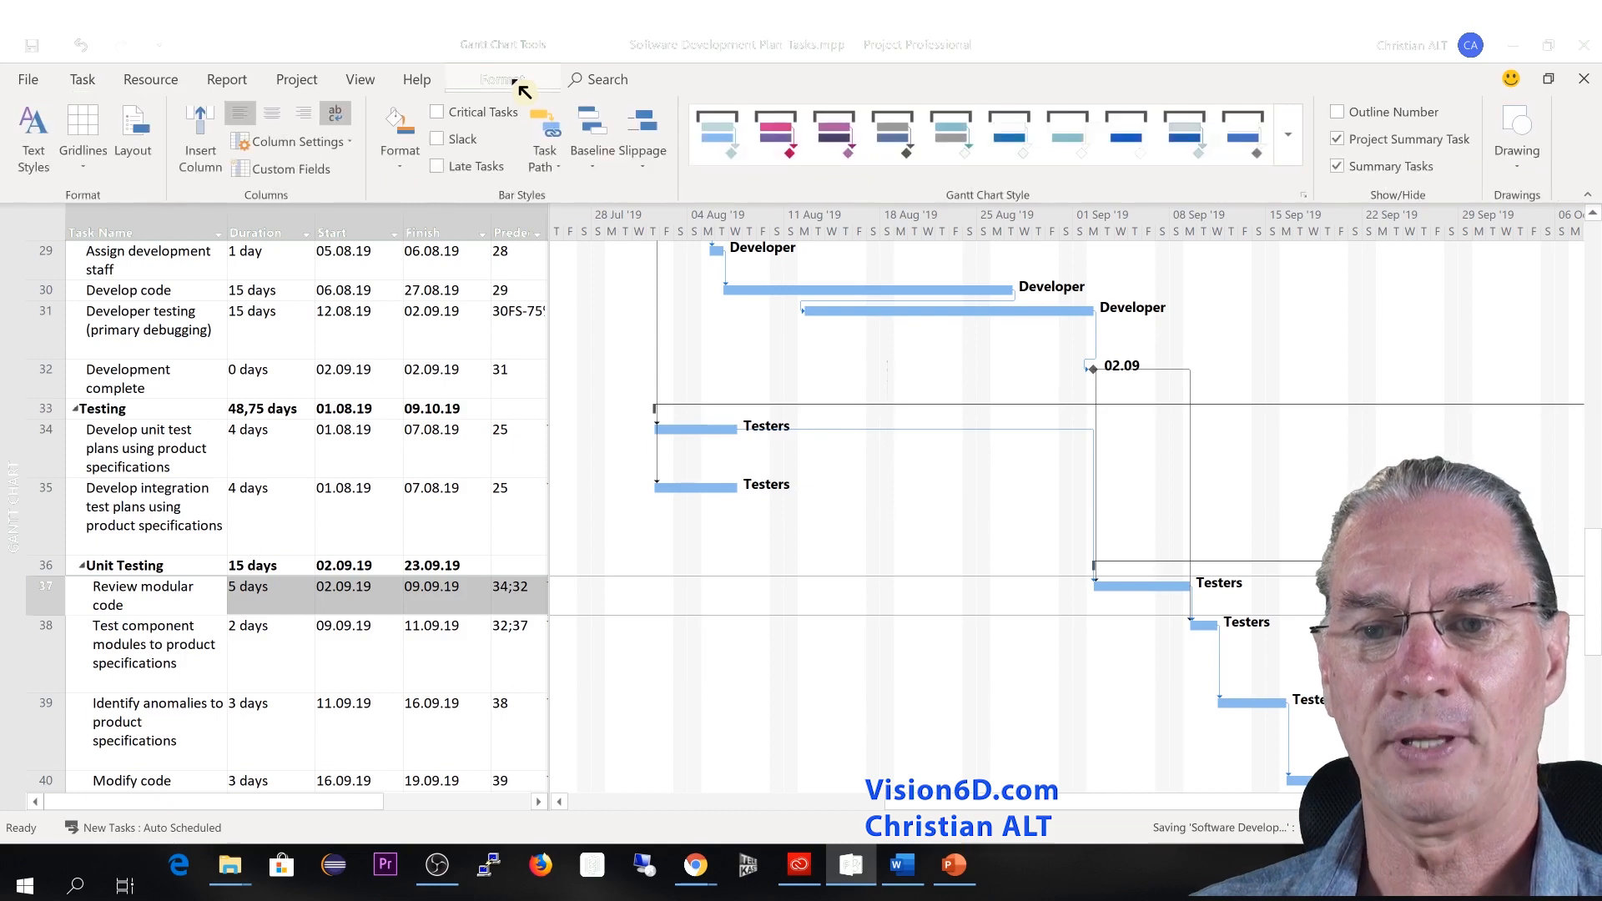
mouse_move(544, 138)
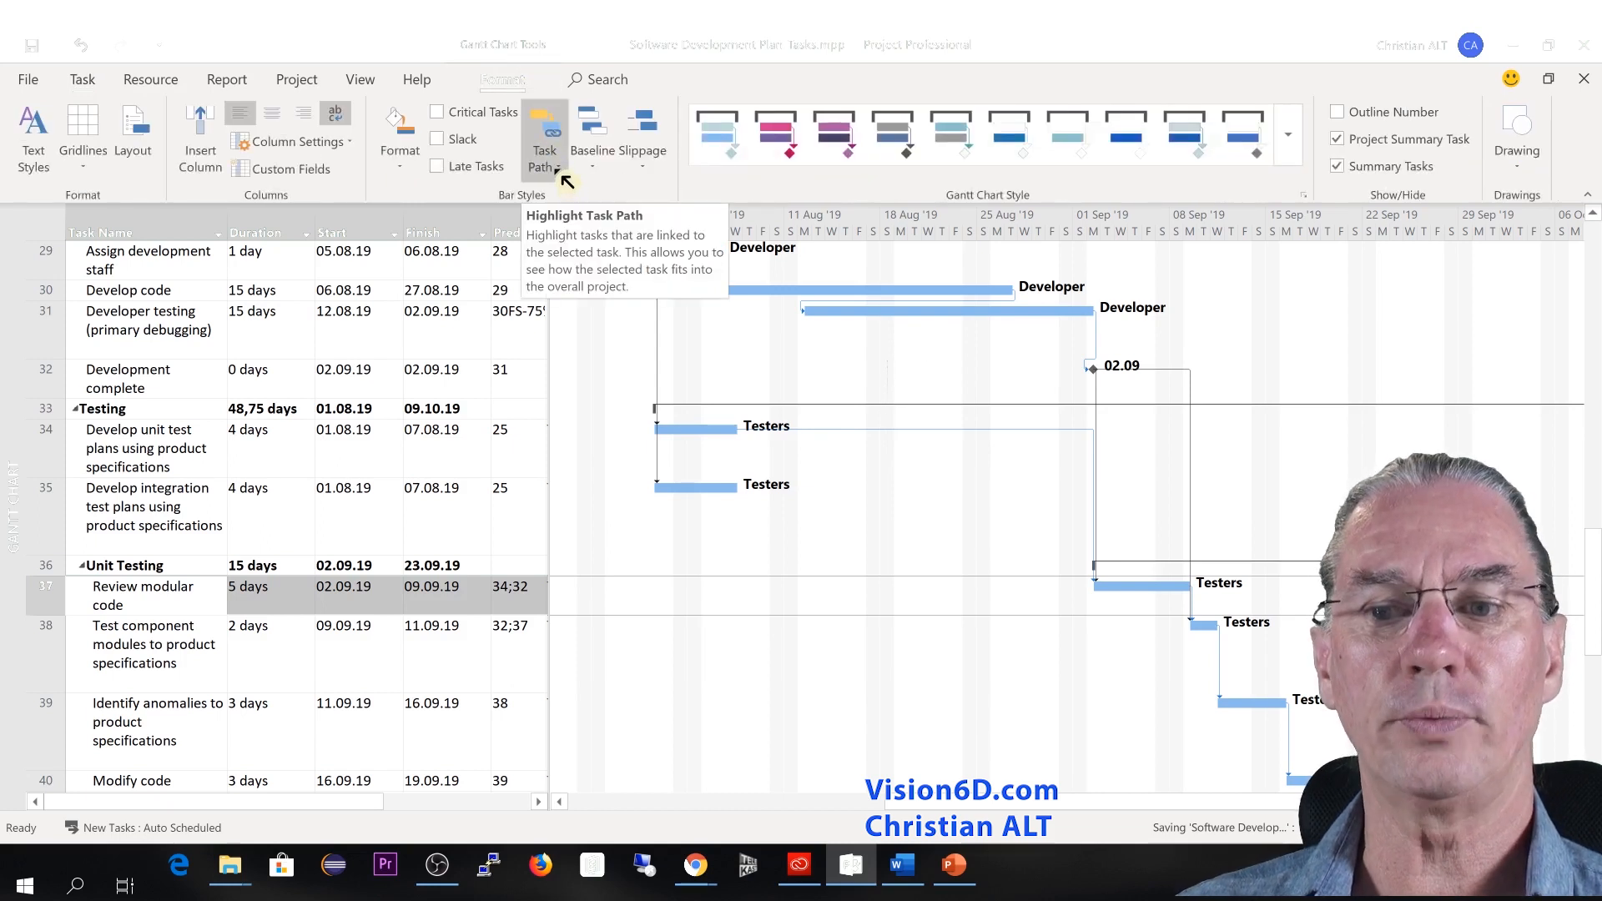
click(545, 138)
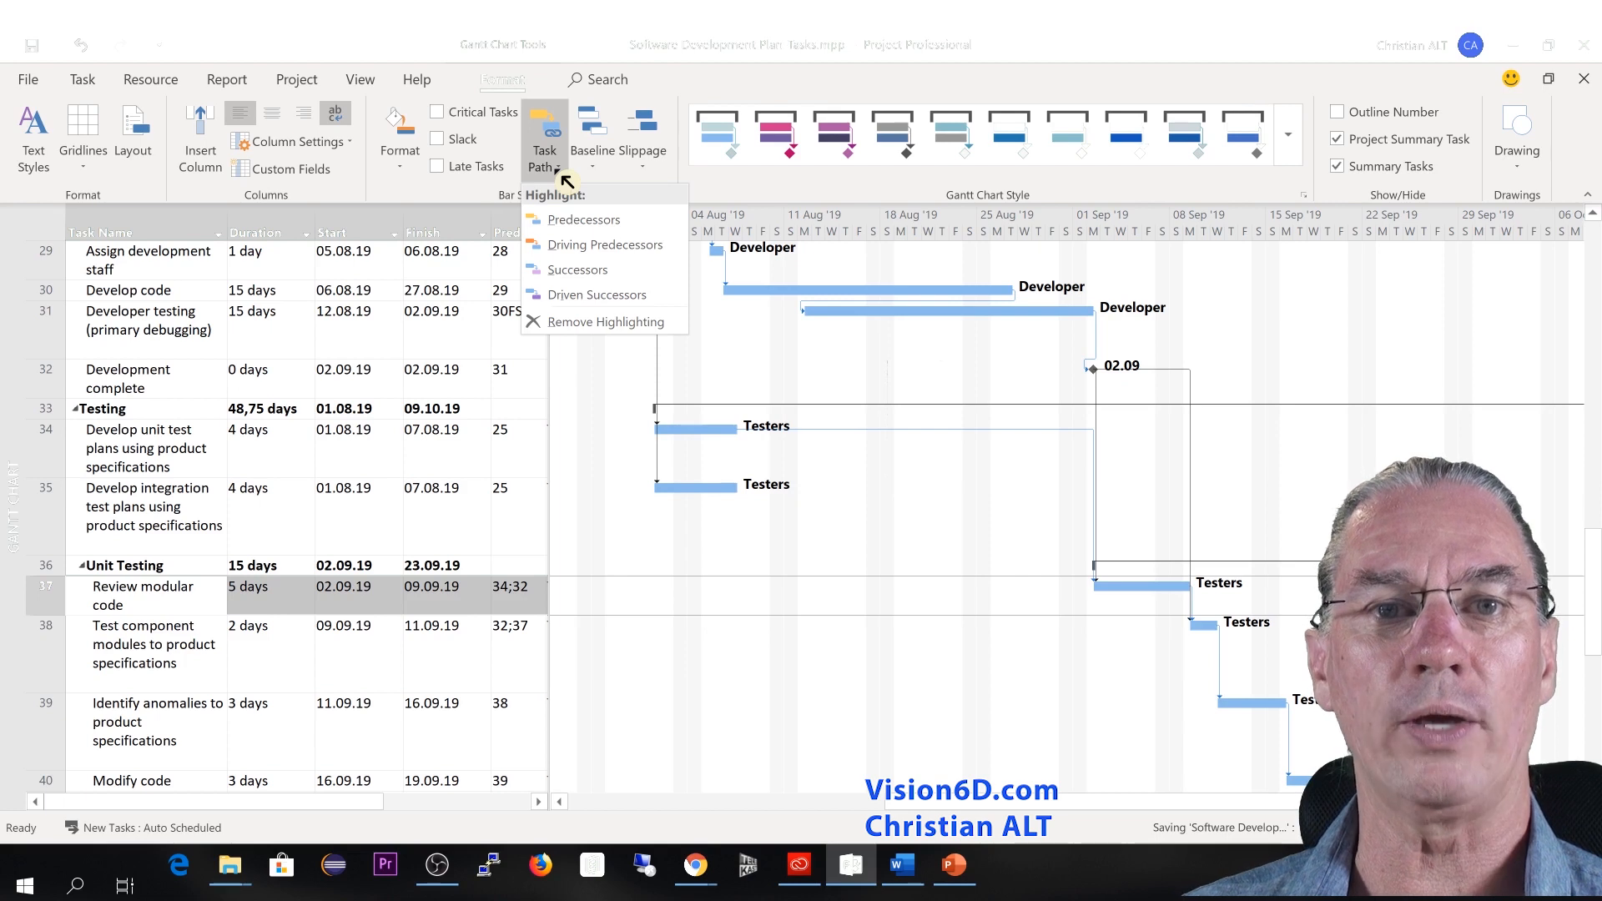
mouse_move(583, 222)
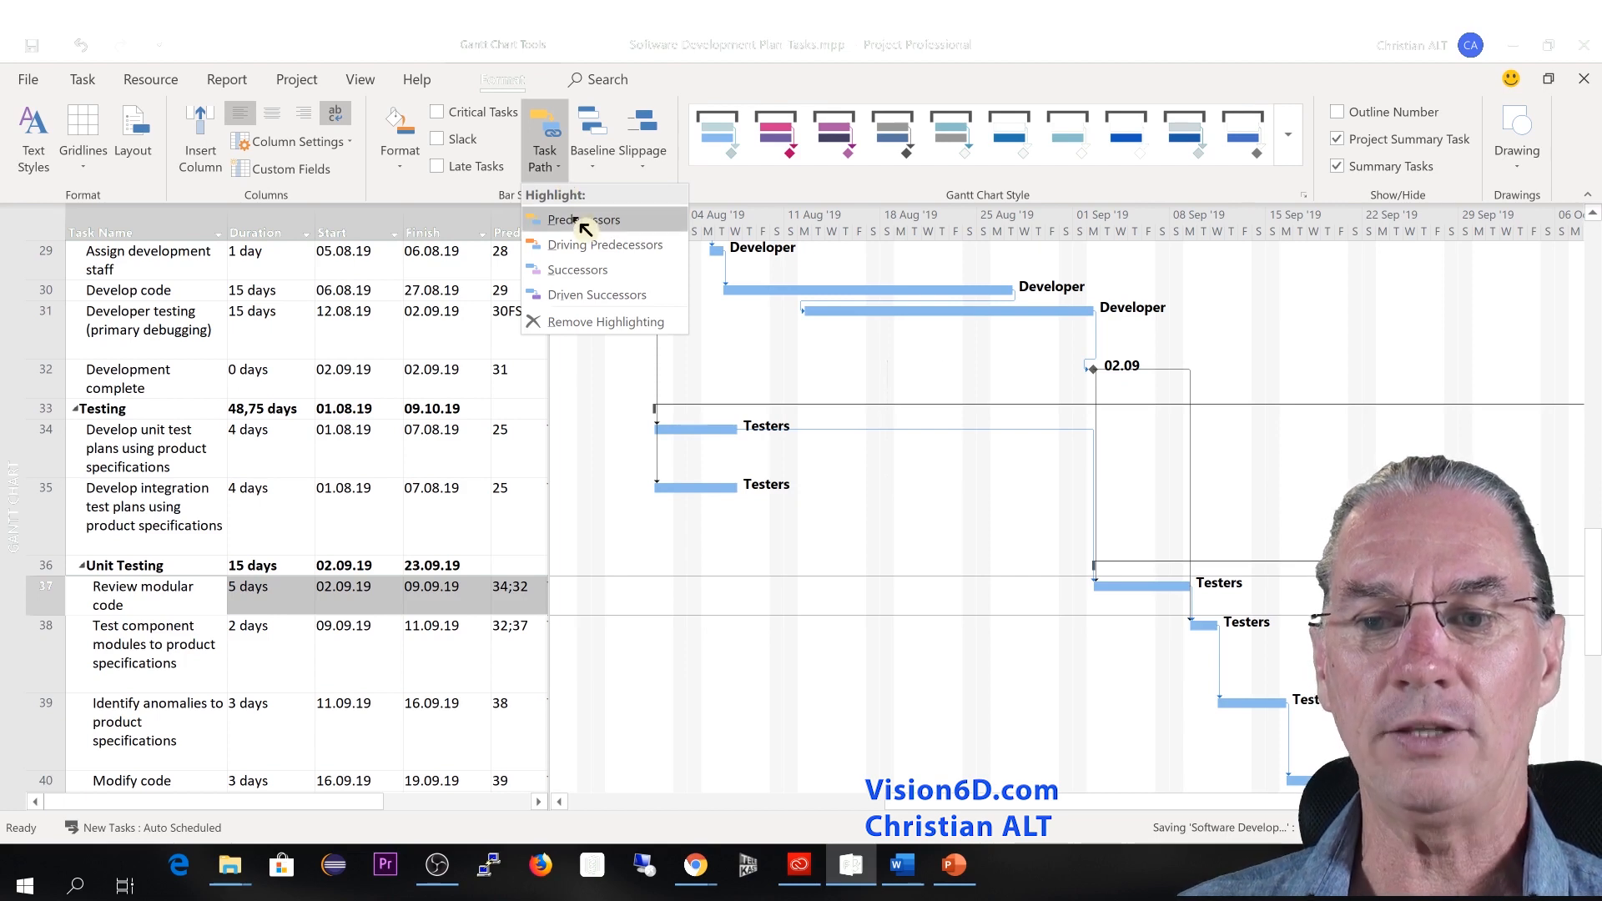
mouse_move(583, 218)
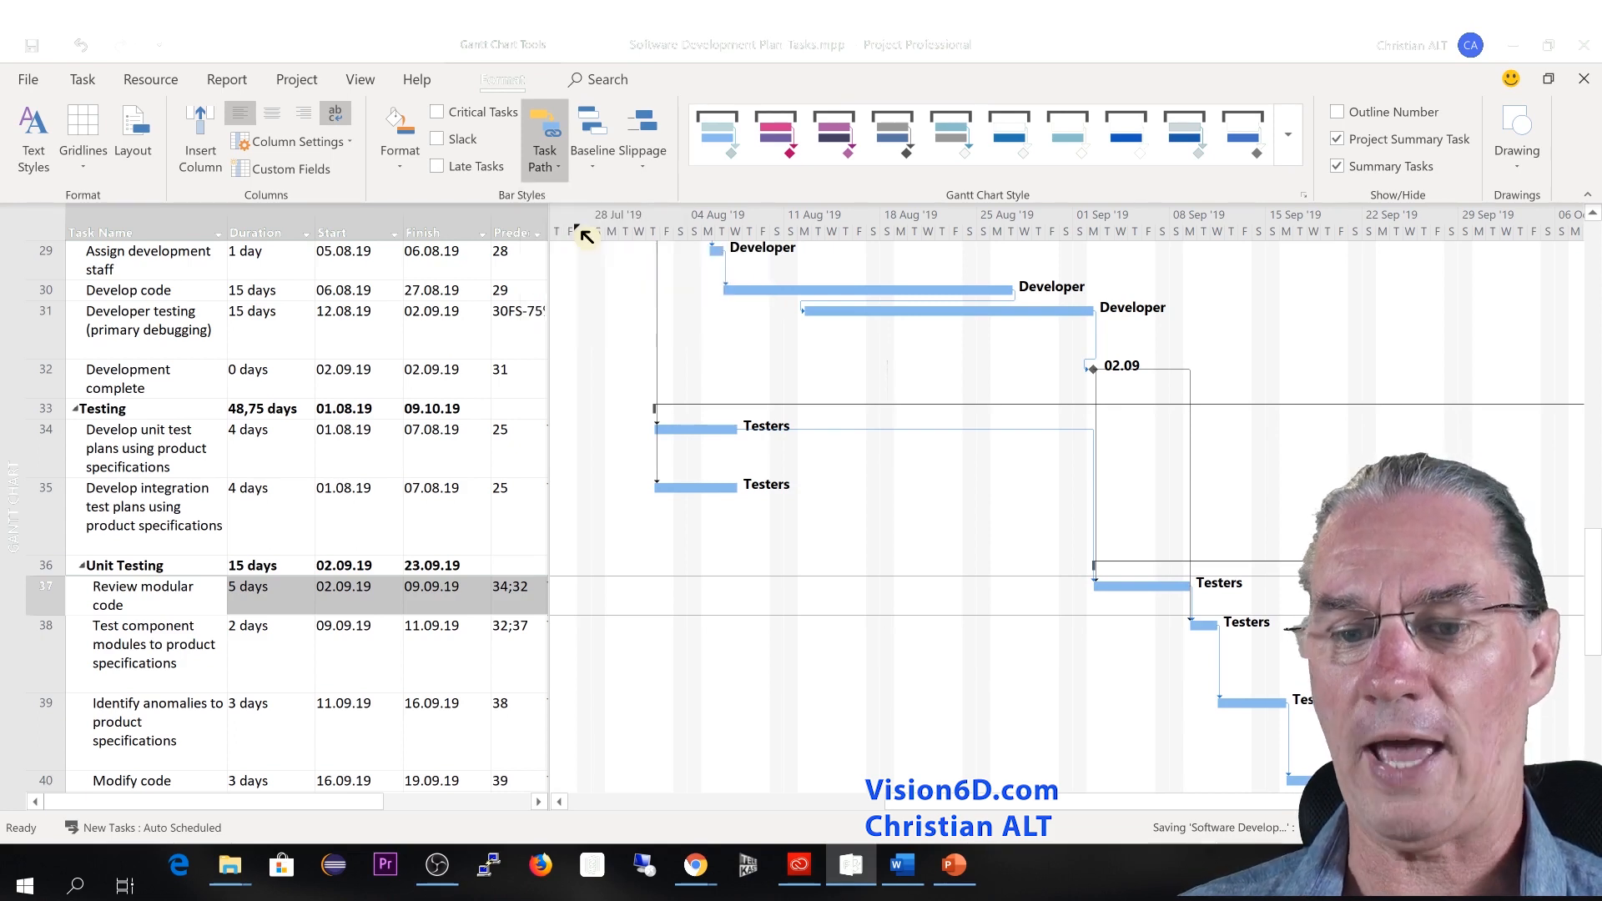
click(543, 132)
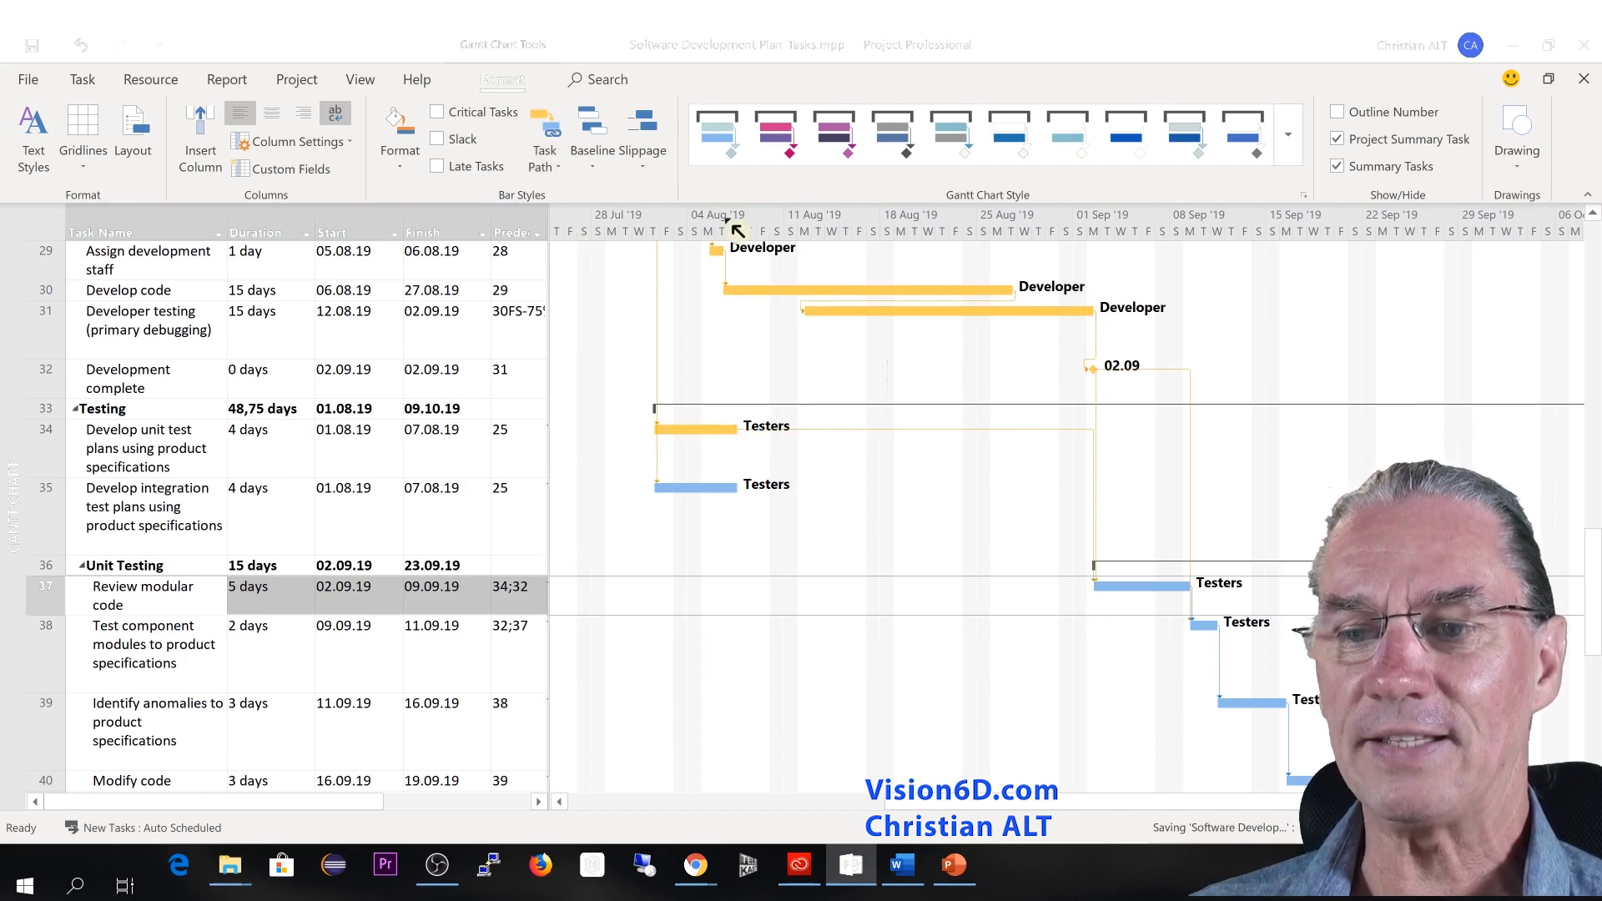
mouse_move(756, 444)
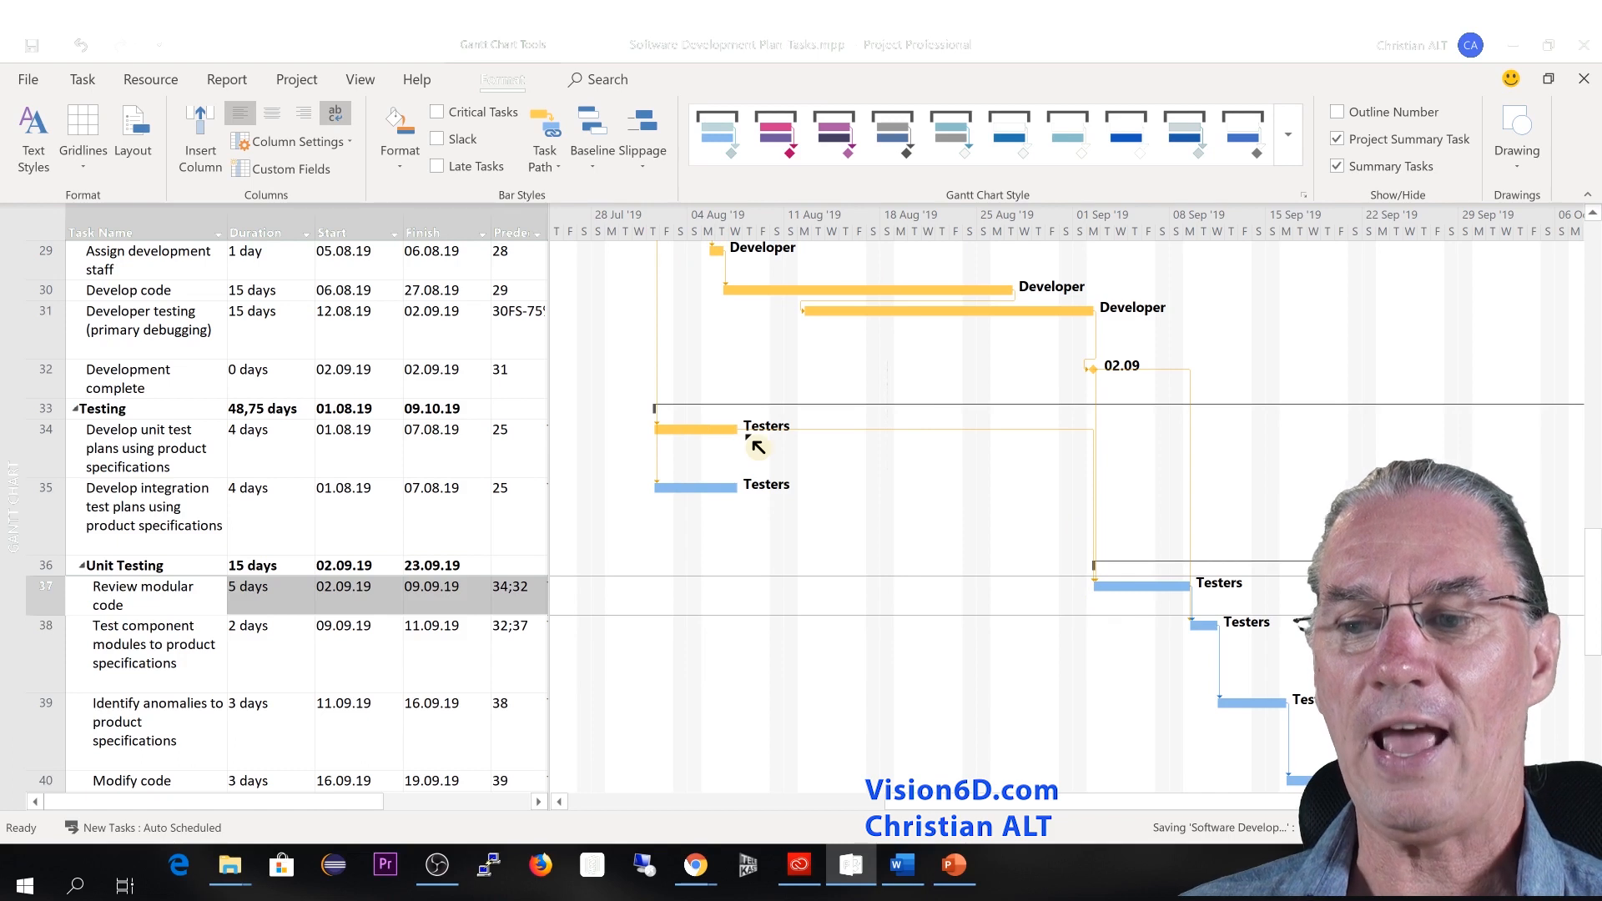
mouse_move(1043, 615)
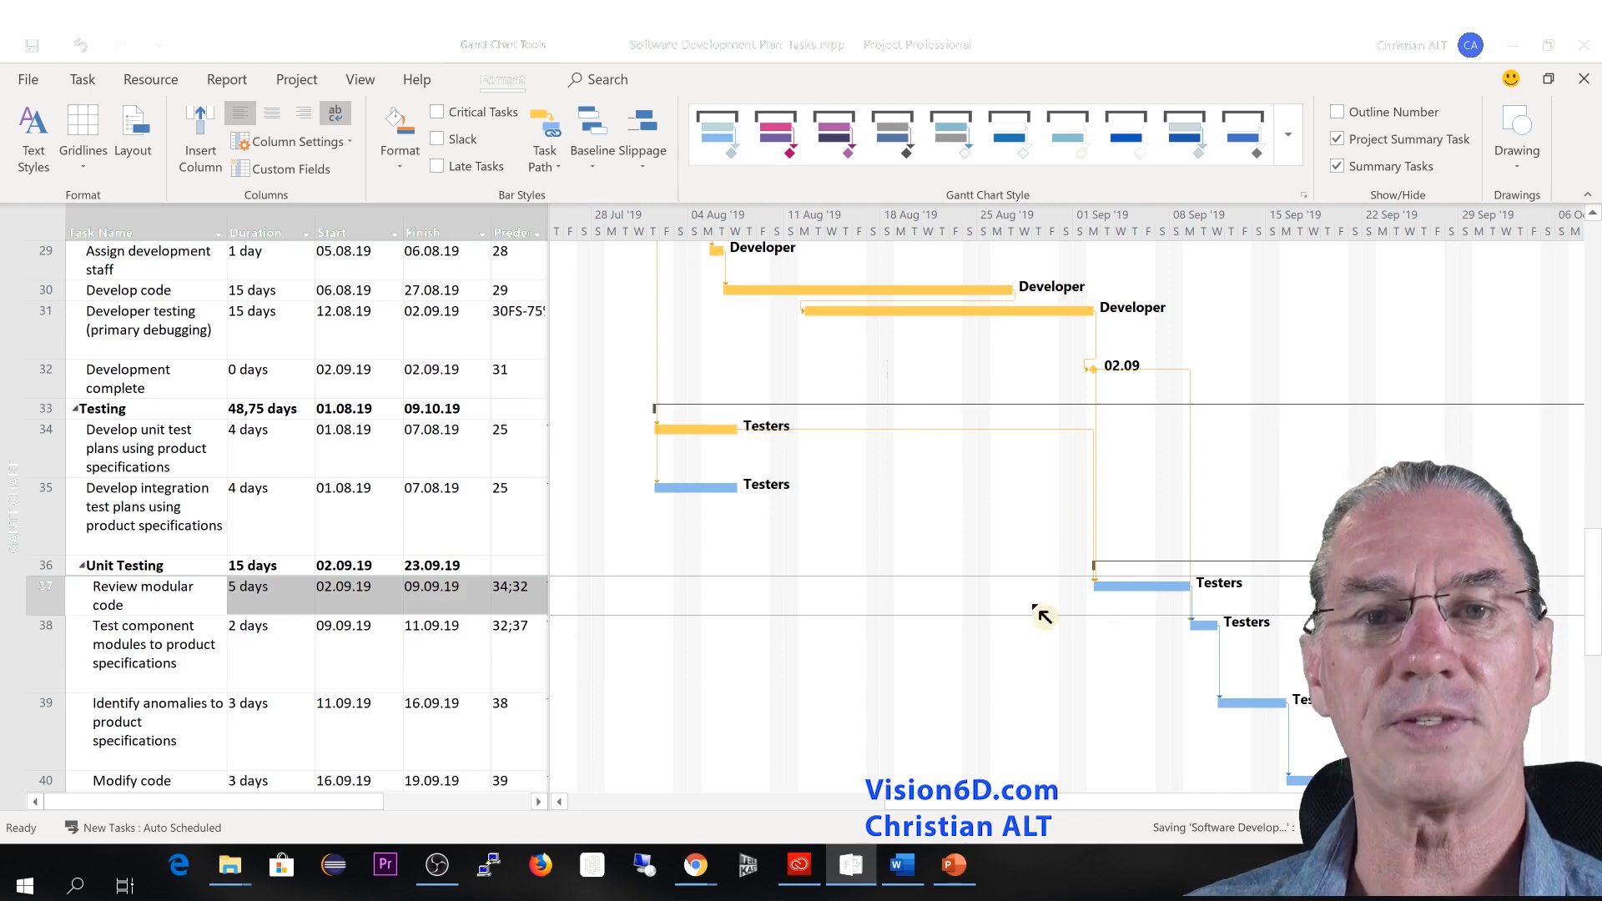
mouse_move(20, 610)
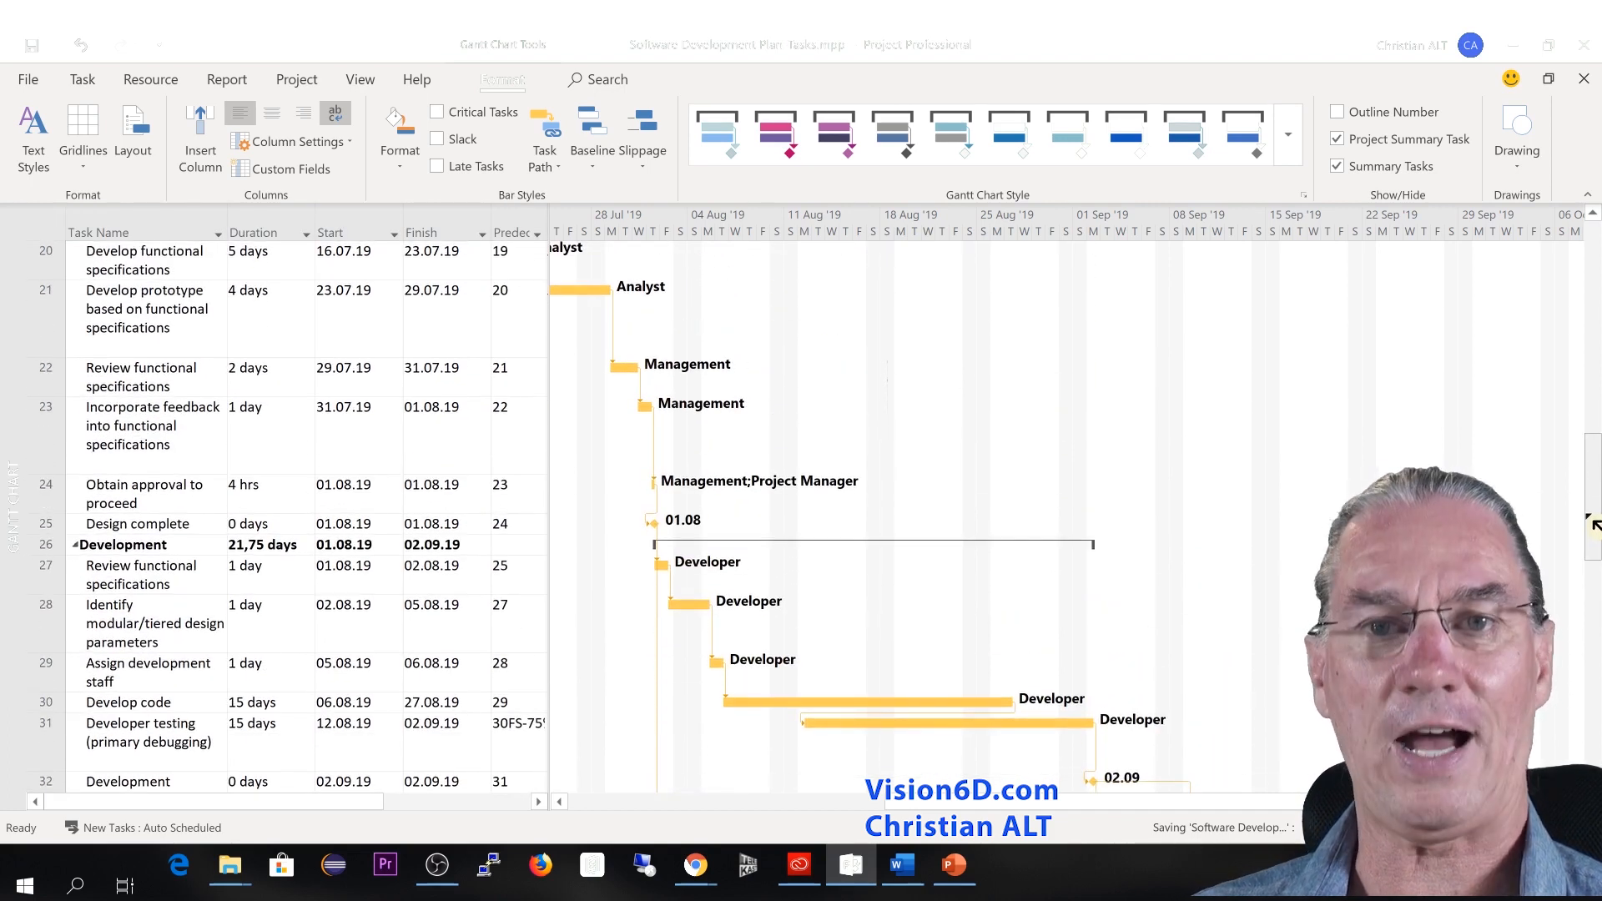
- Remove the yellow predecessor highlighting so all Gantt bars show plain blue
scroll(down, 3)
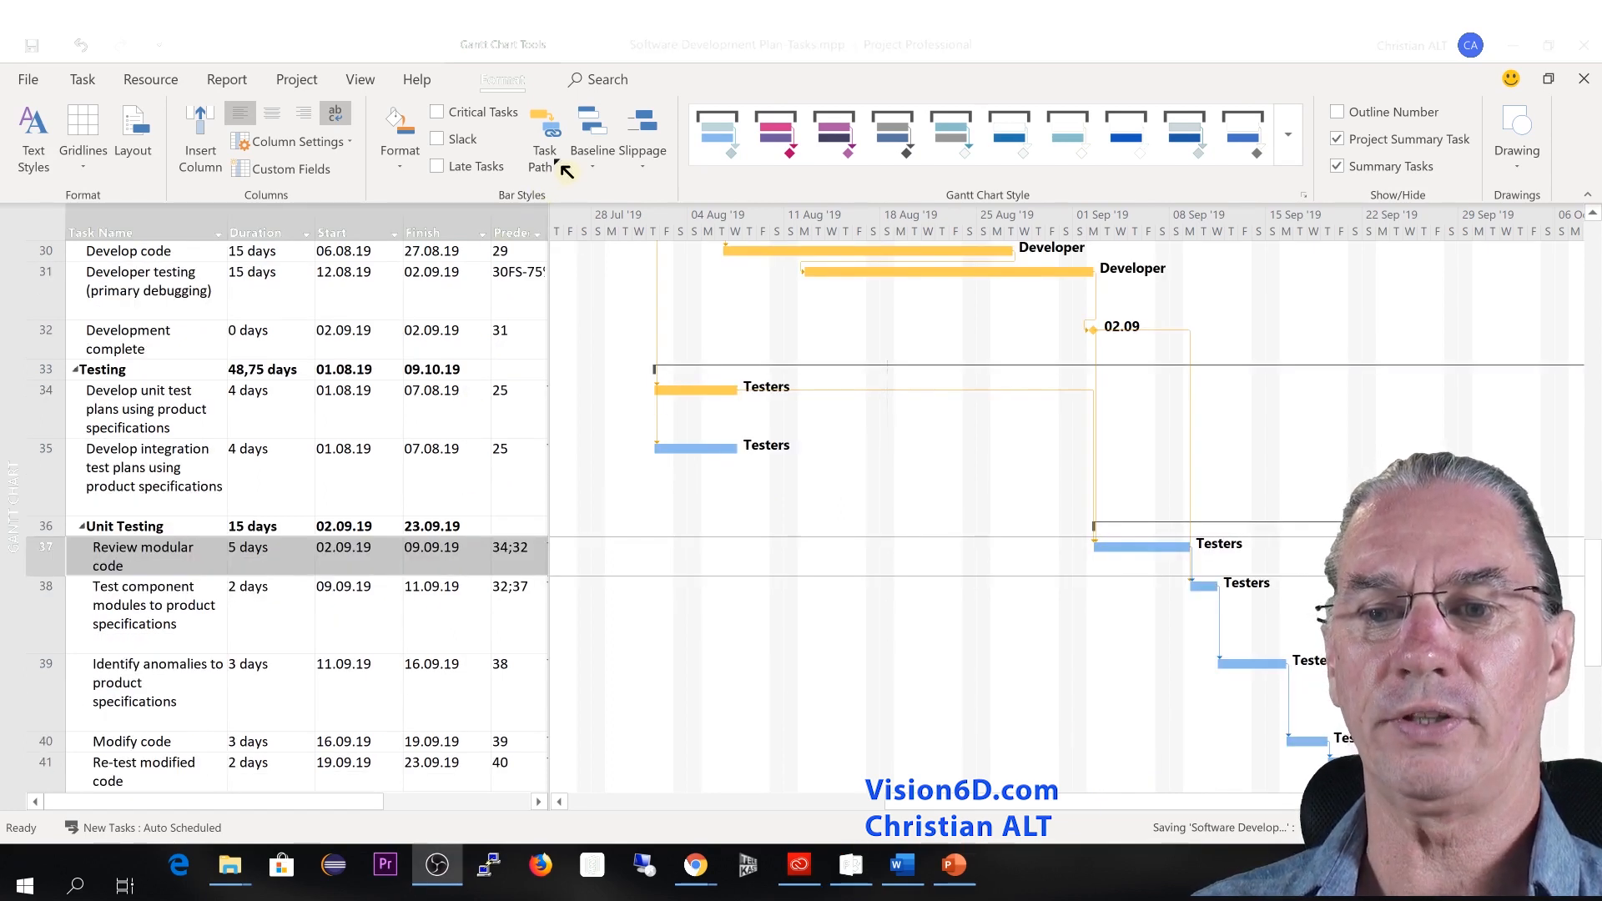
mouse_move(545, 140)
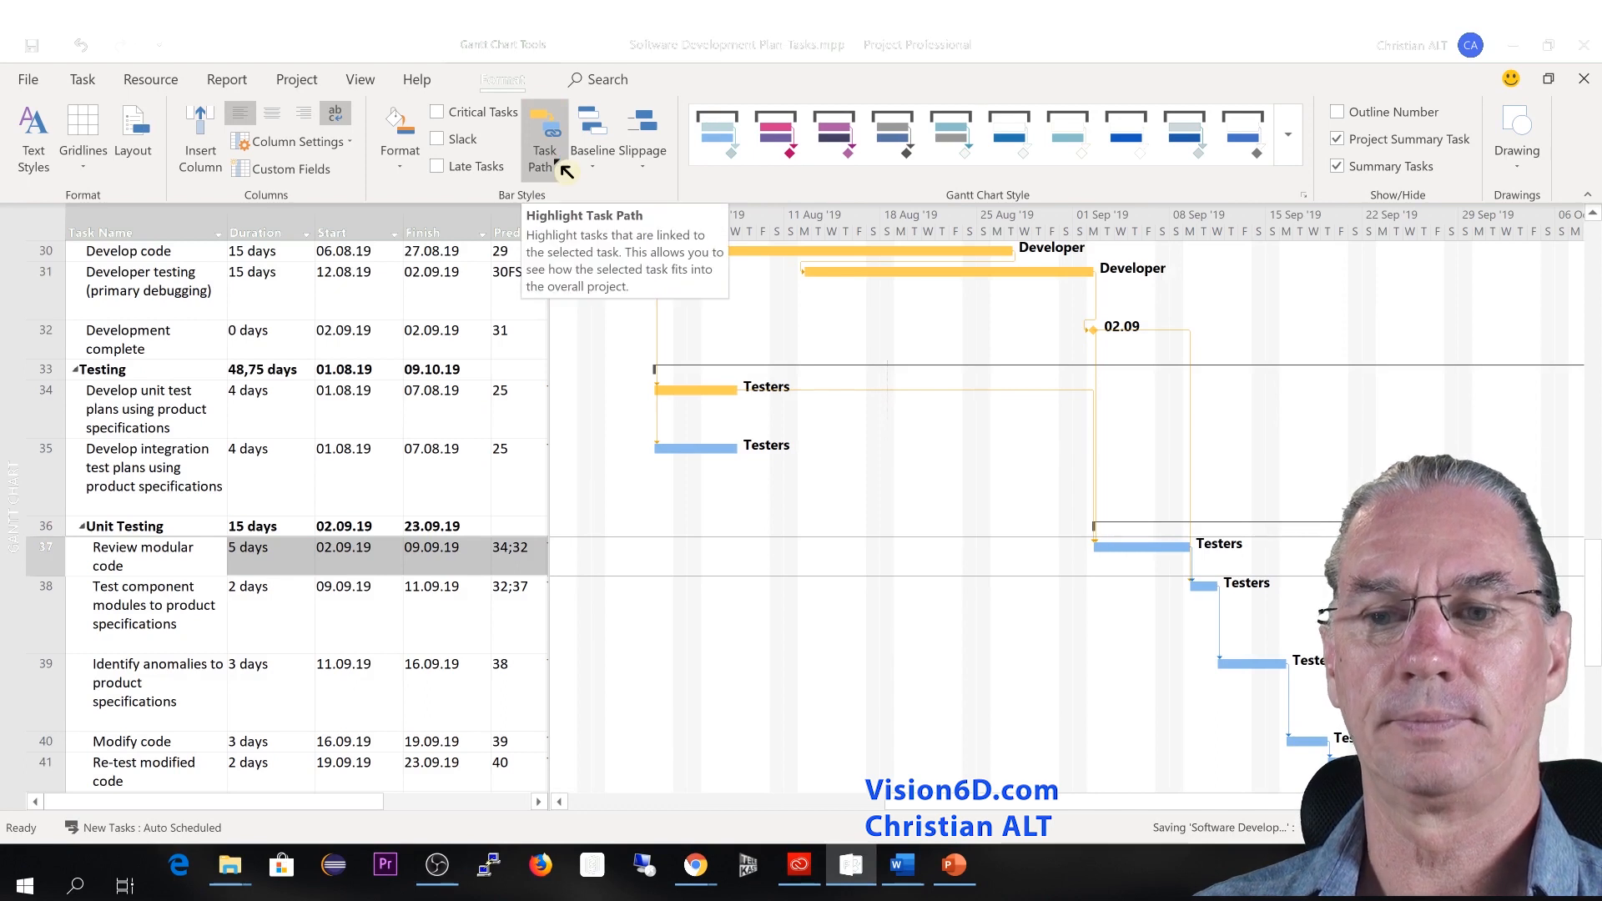
click(543, 133)
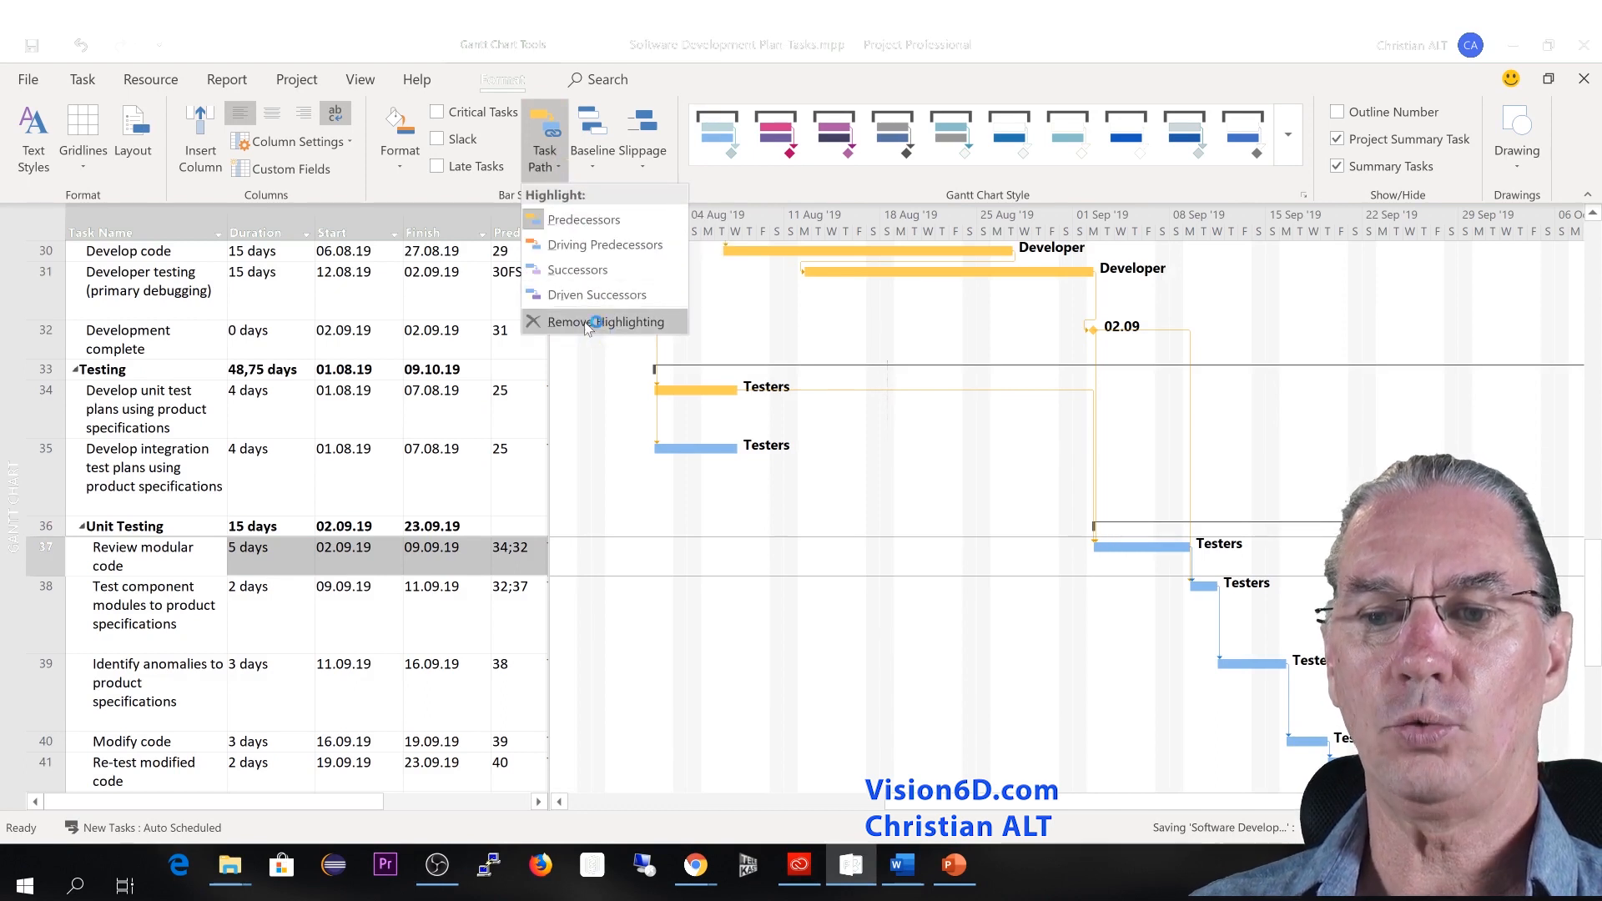
click(602, 322)
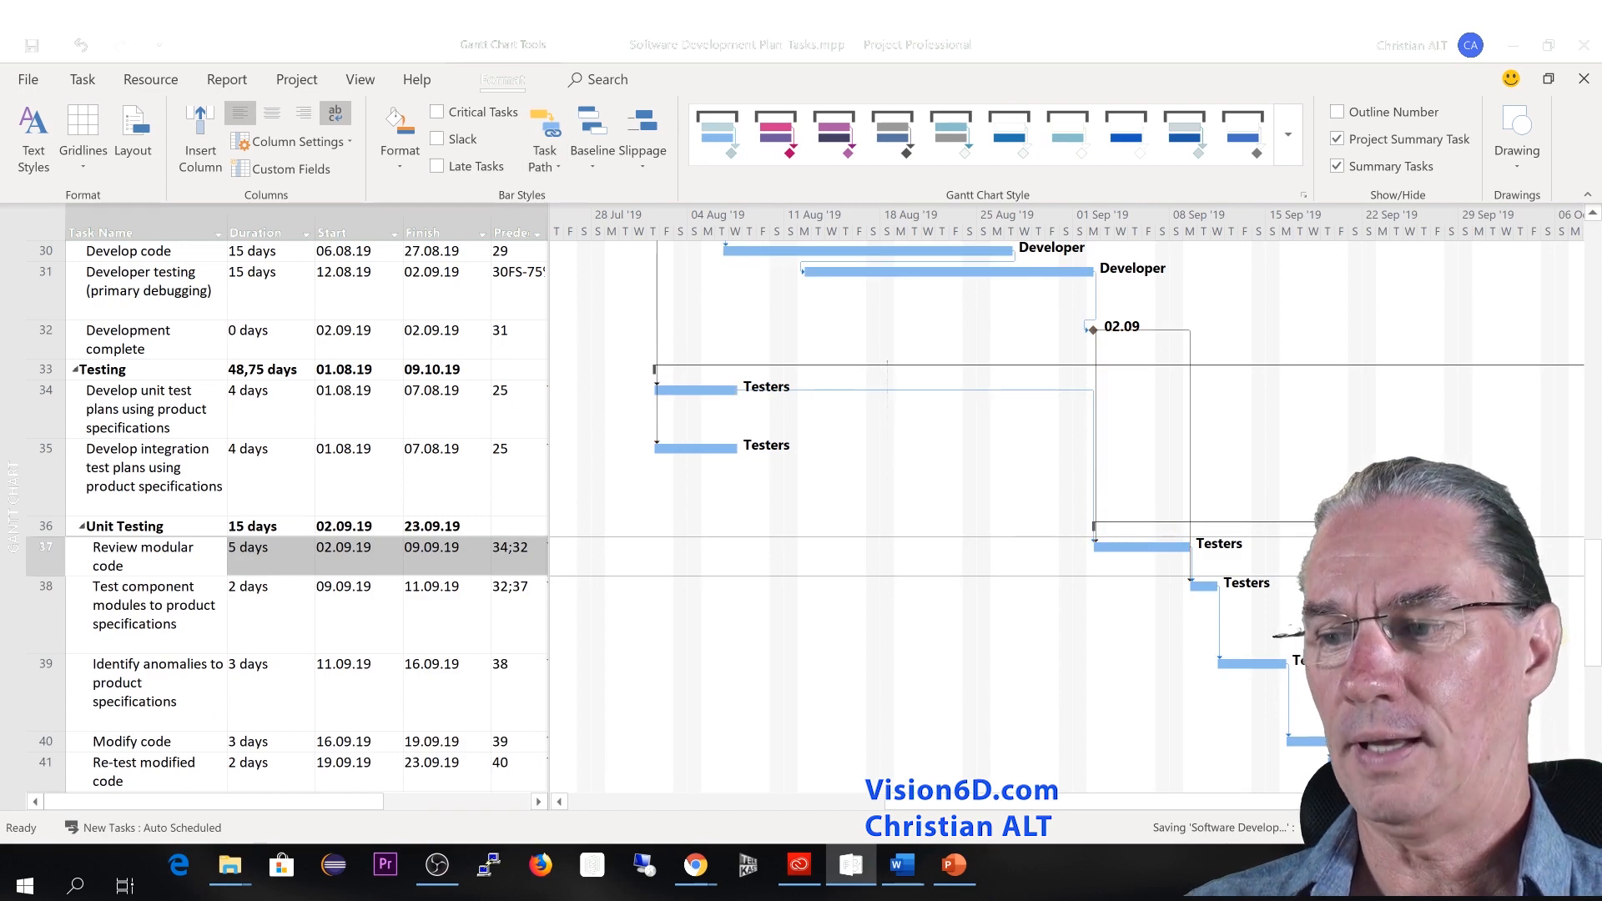
scroll(down, 3)
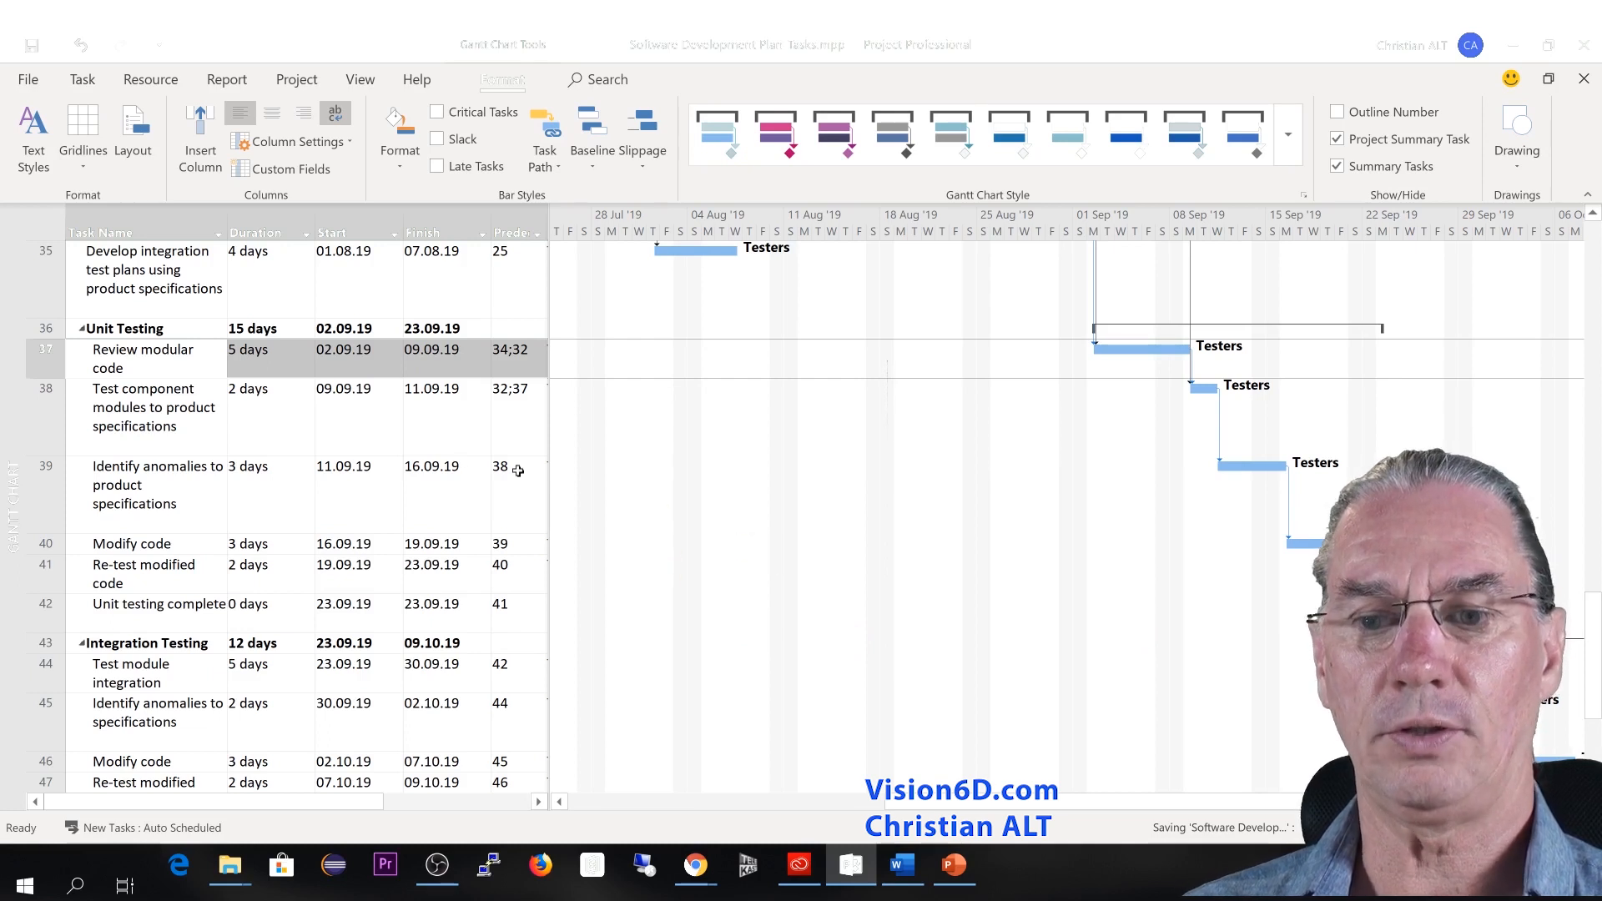
double_click(142, 350)
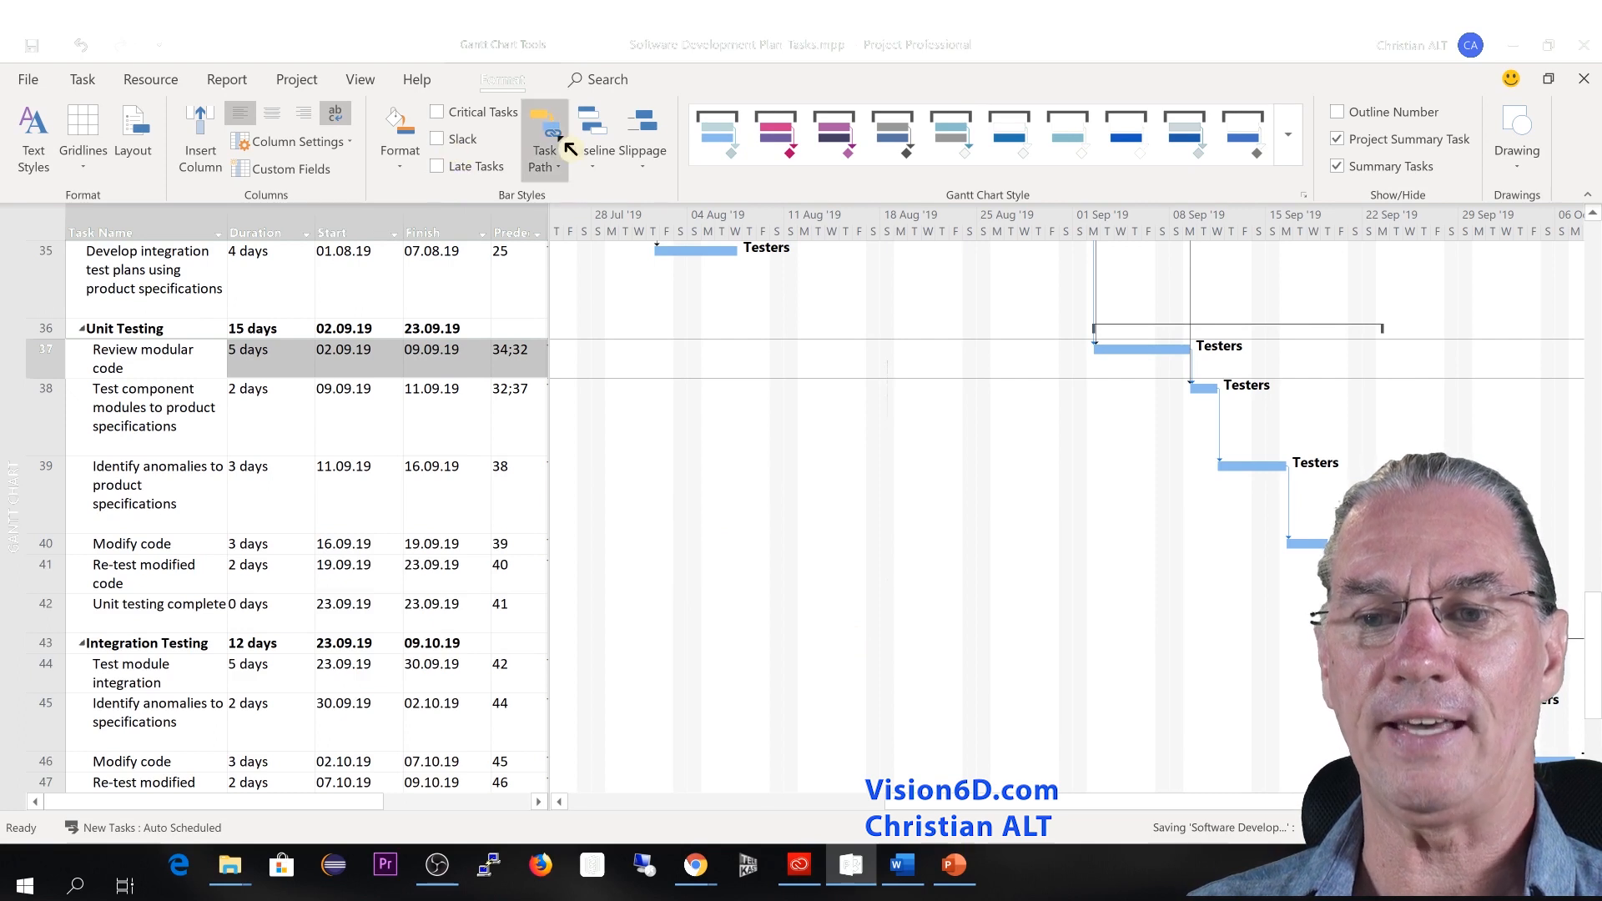
click(542, 138)
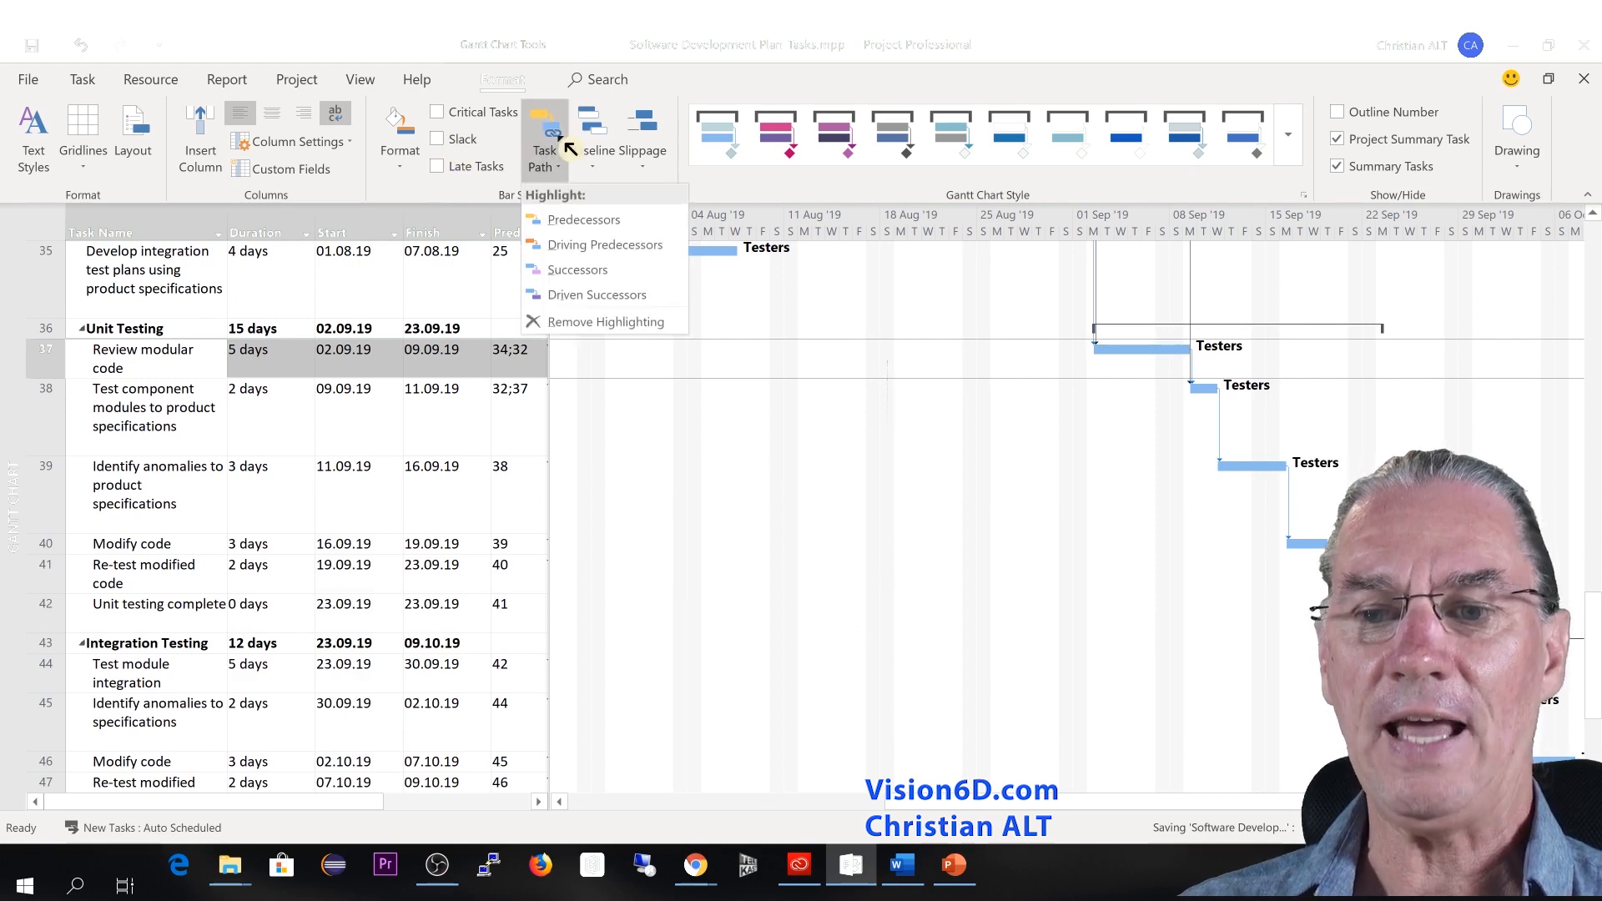
mouse_move(577, 269)
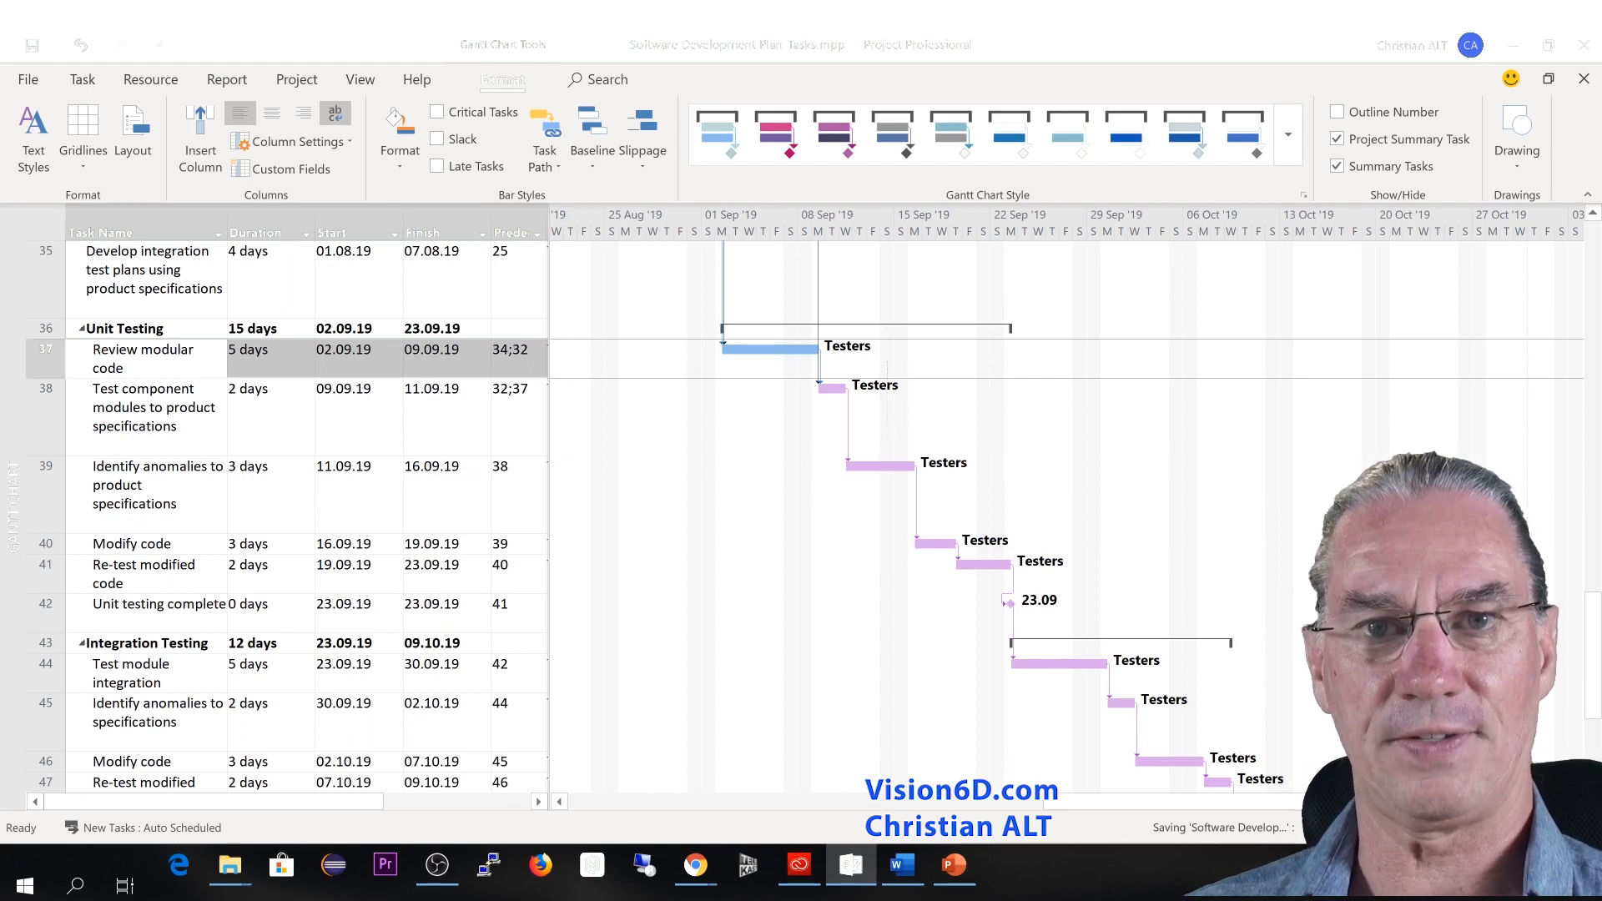
mouse_move(759, 405)
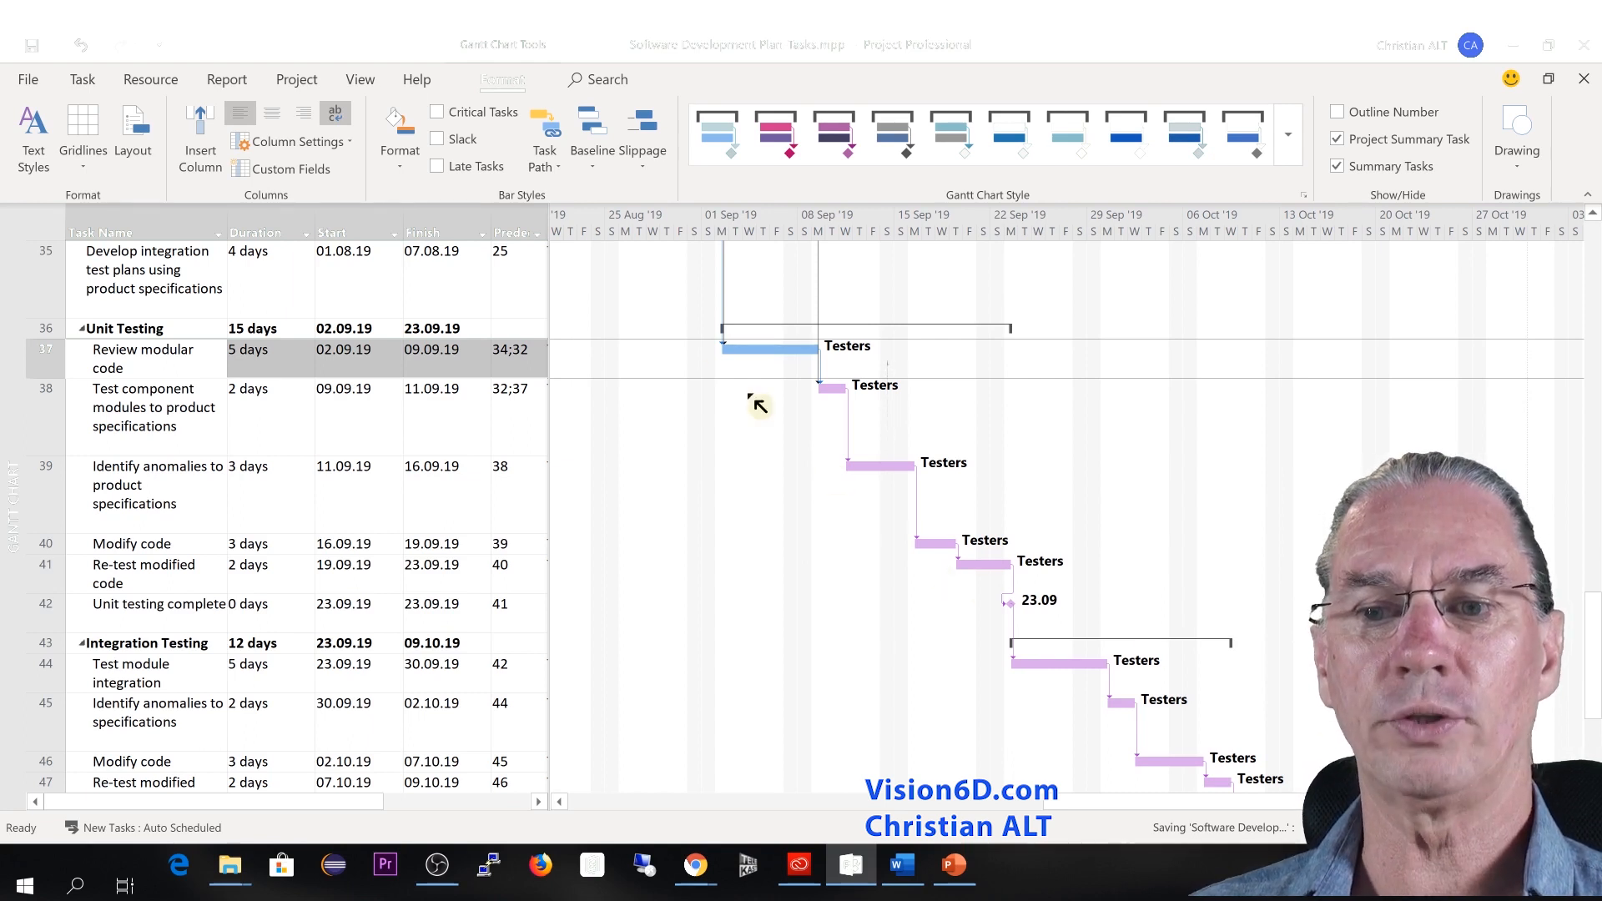
click(543, 133)
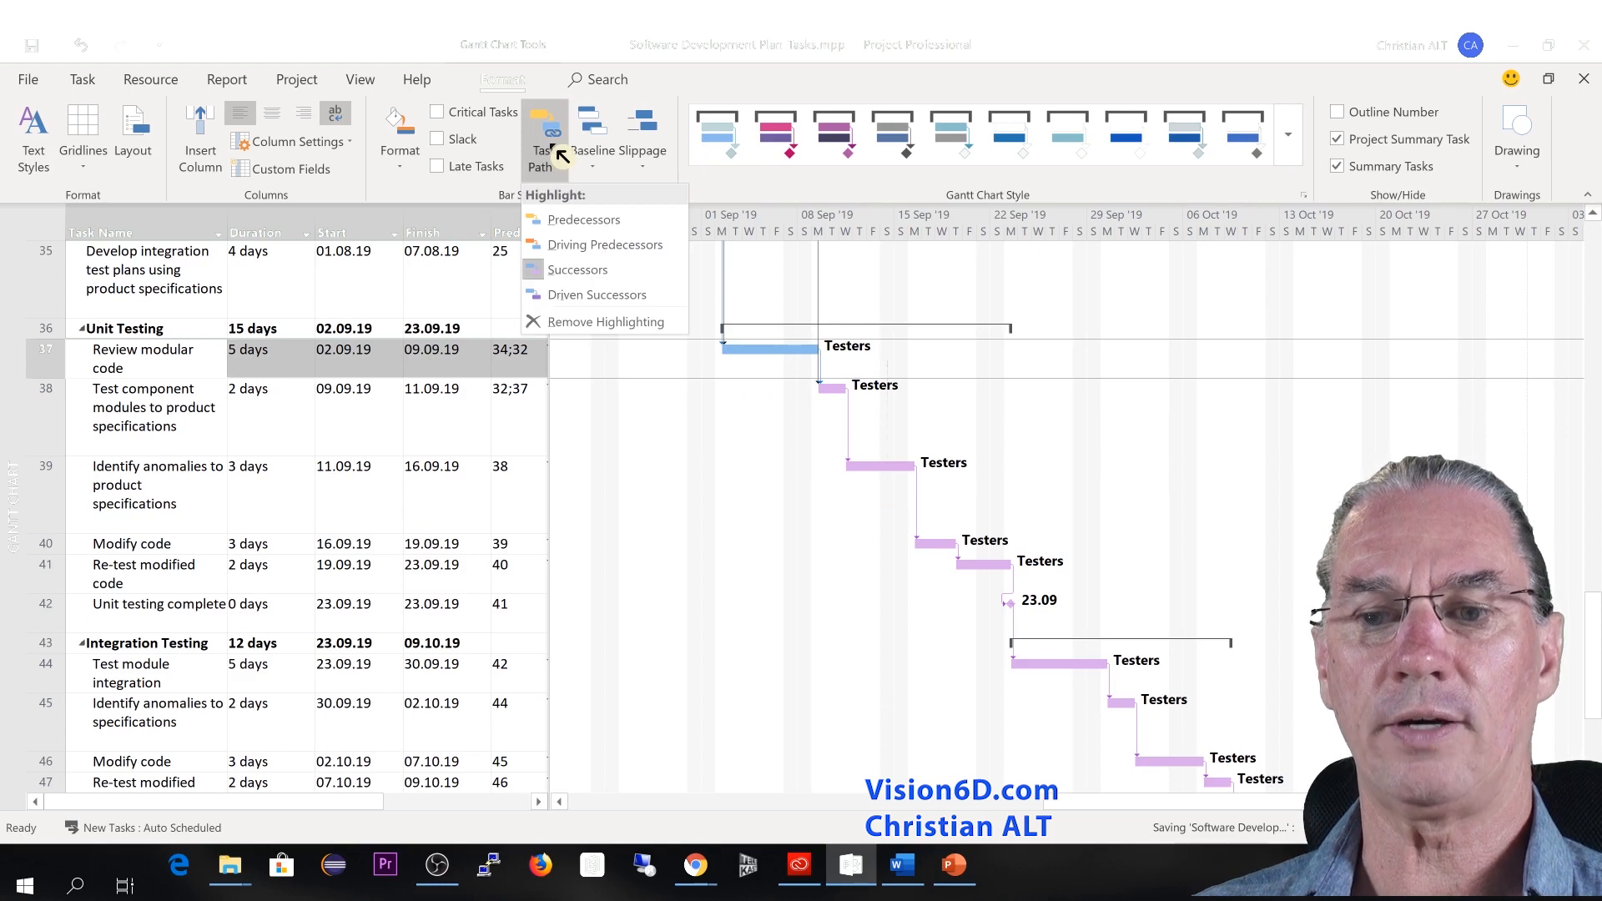
click(607, 321)
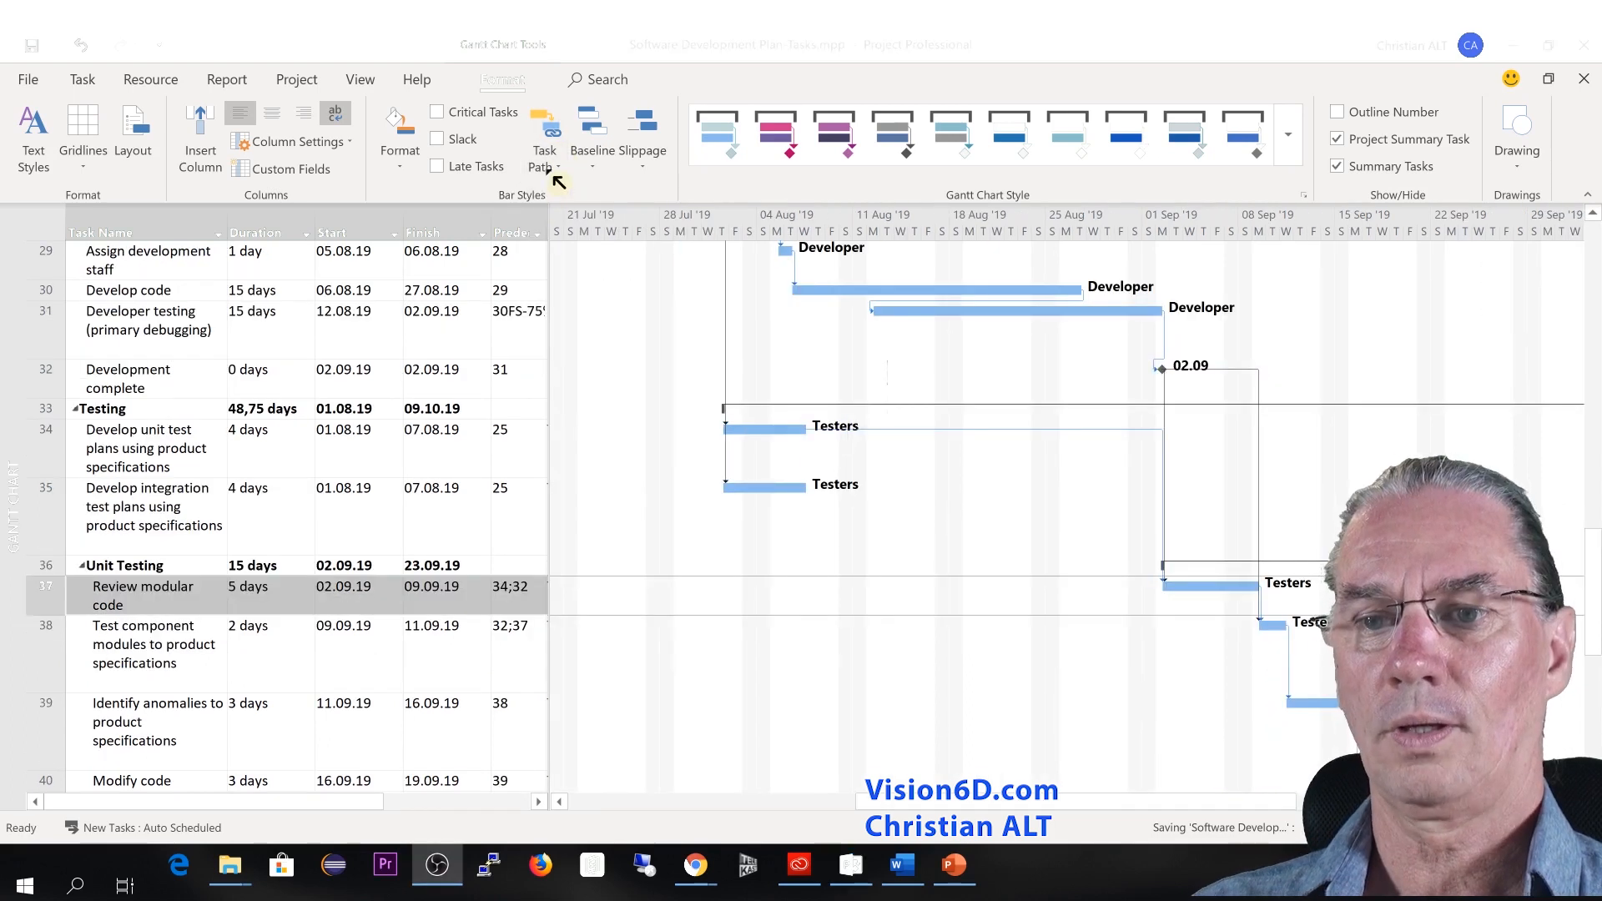
- Reapply the yellow predecessor highlight for 'Review modular code' and shift the timeline to early August
click(543, 138)
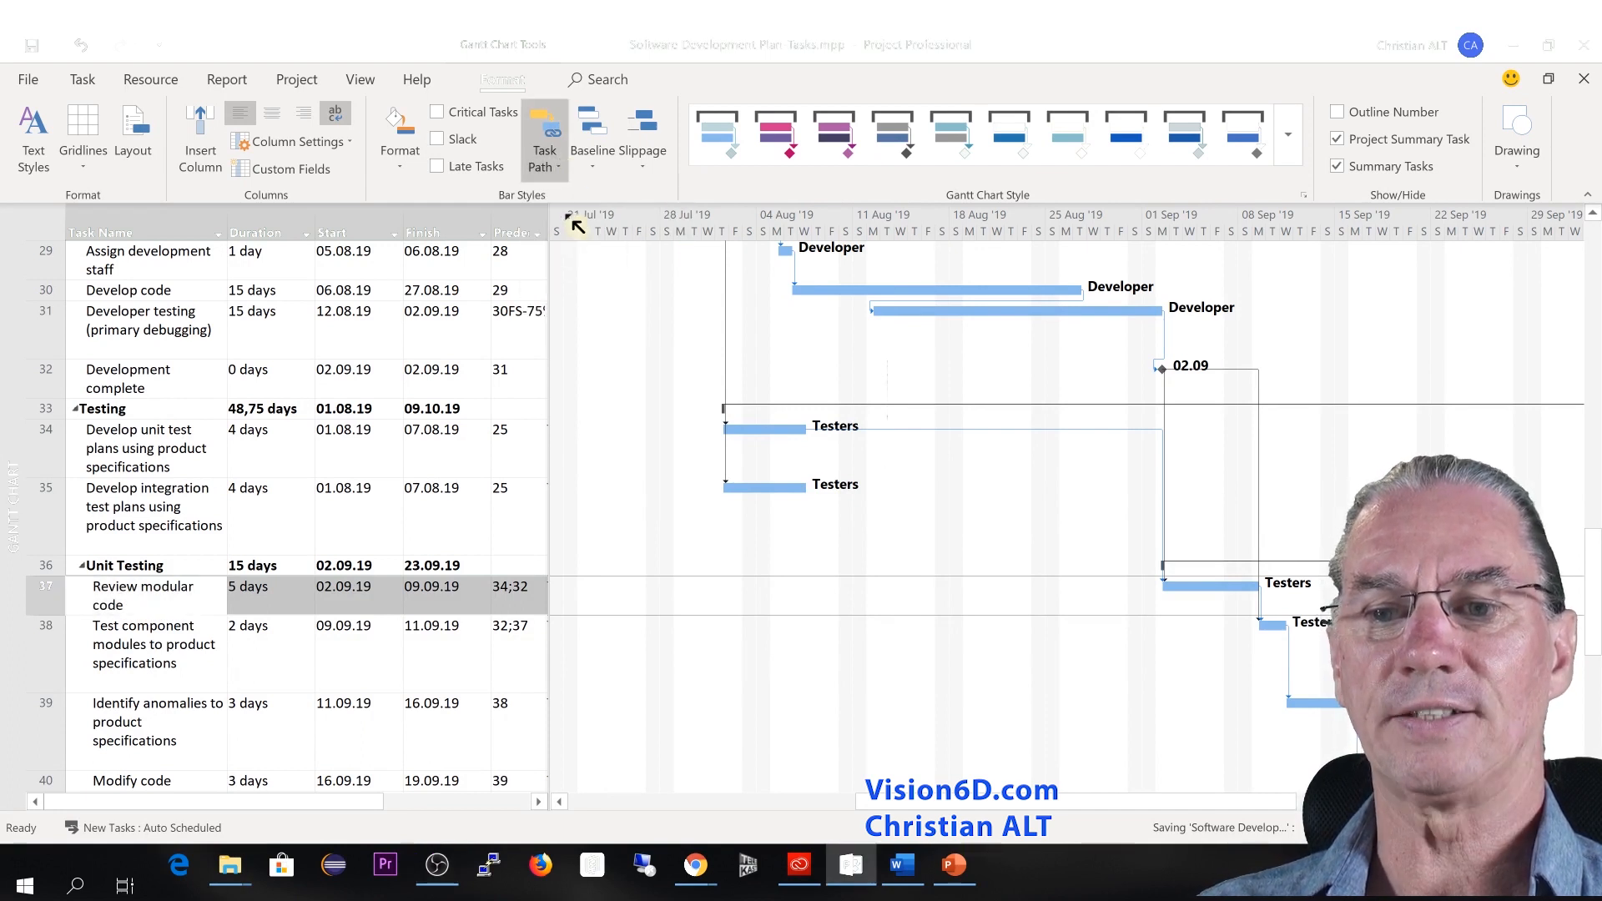
click(544, 137)
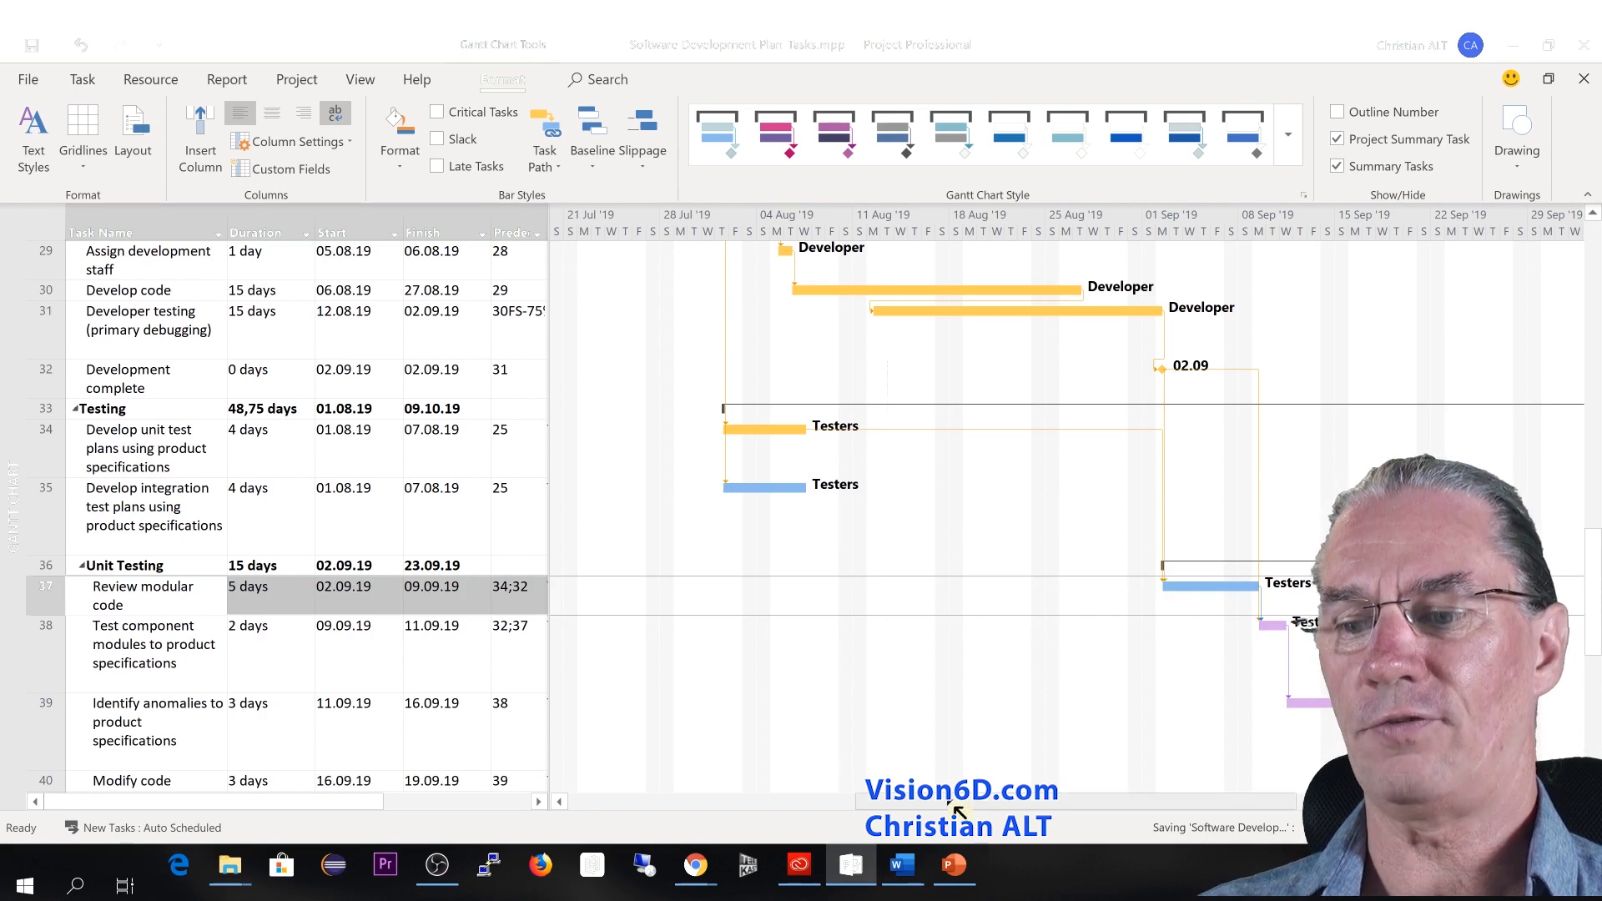
mouse_move(1006, 807)
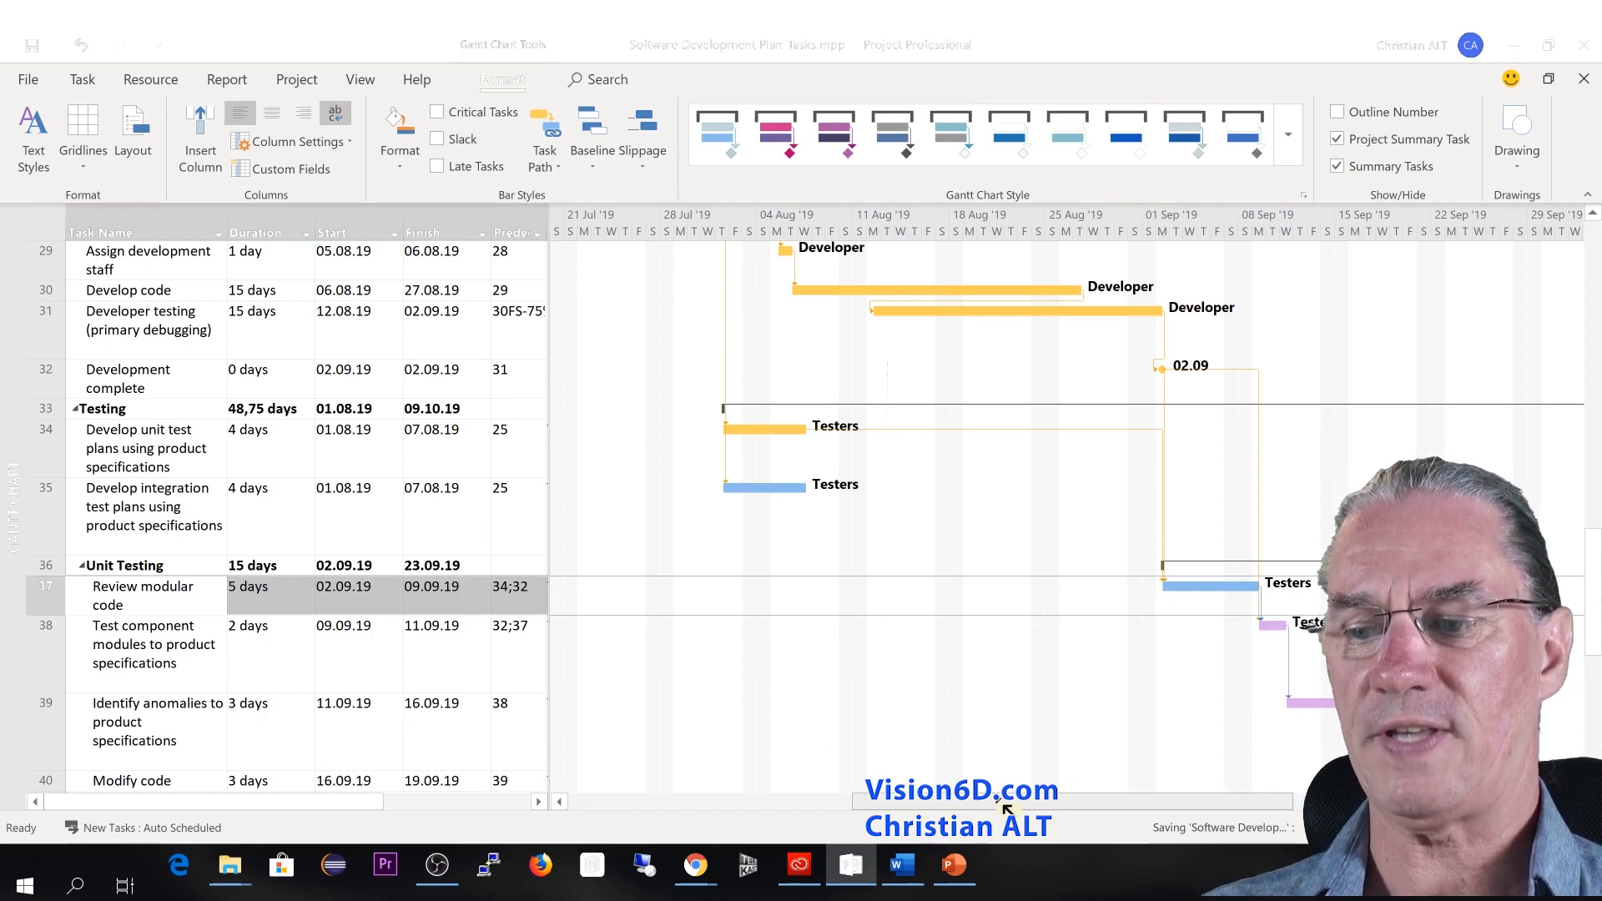
scroll(right, 3)
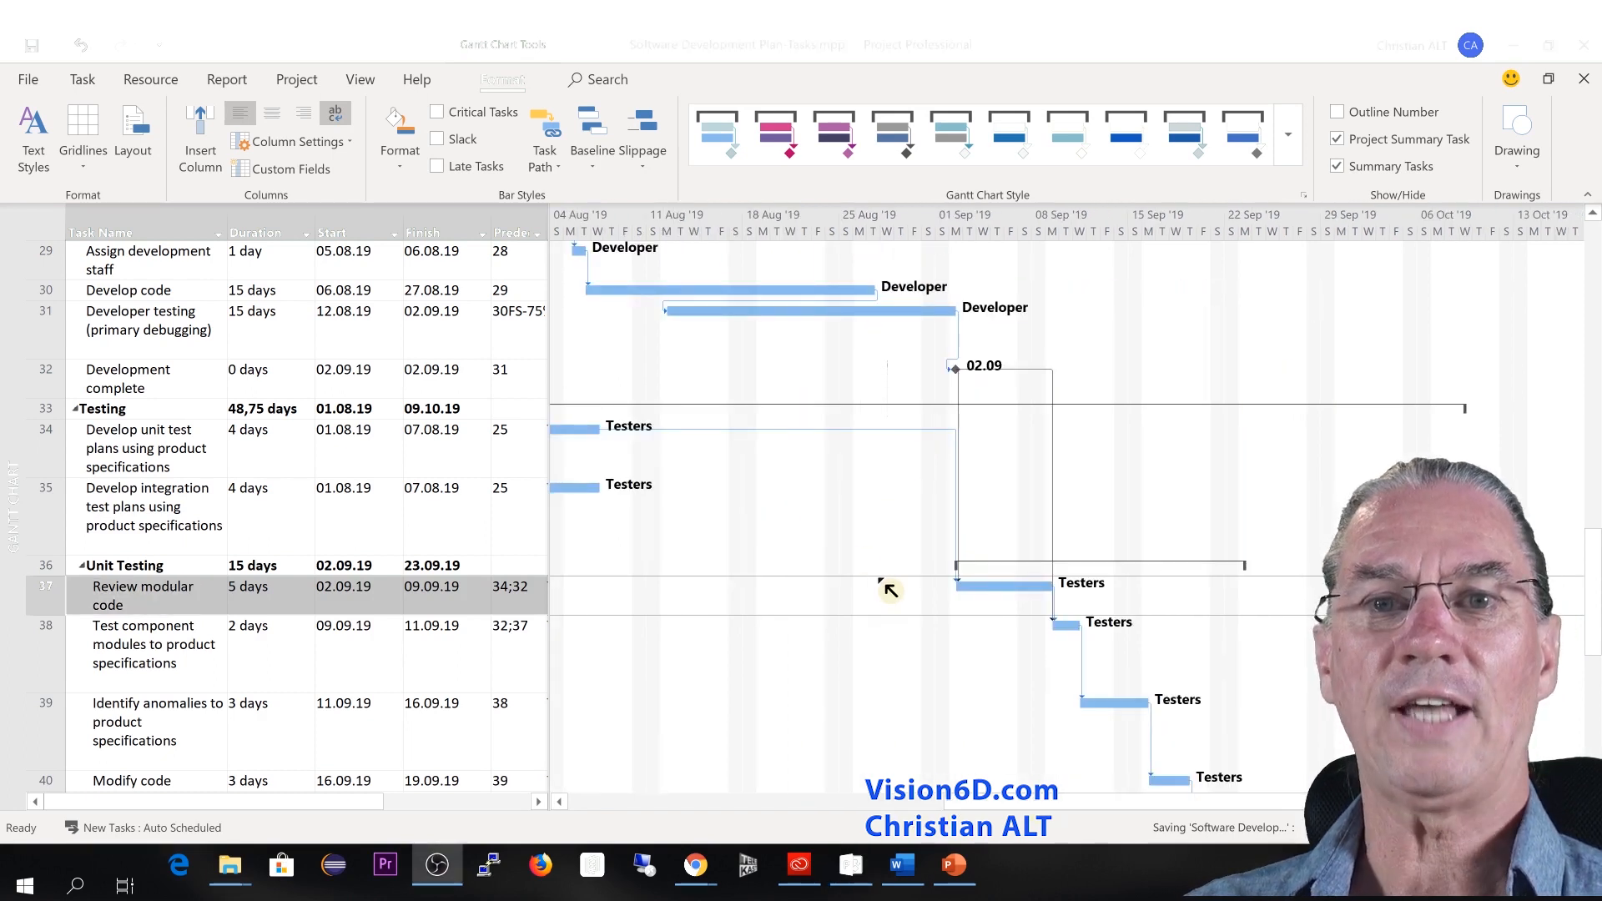
mouse_move(567, 169)
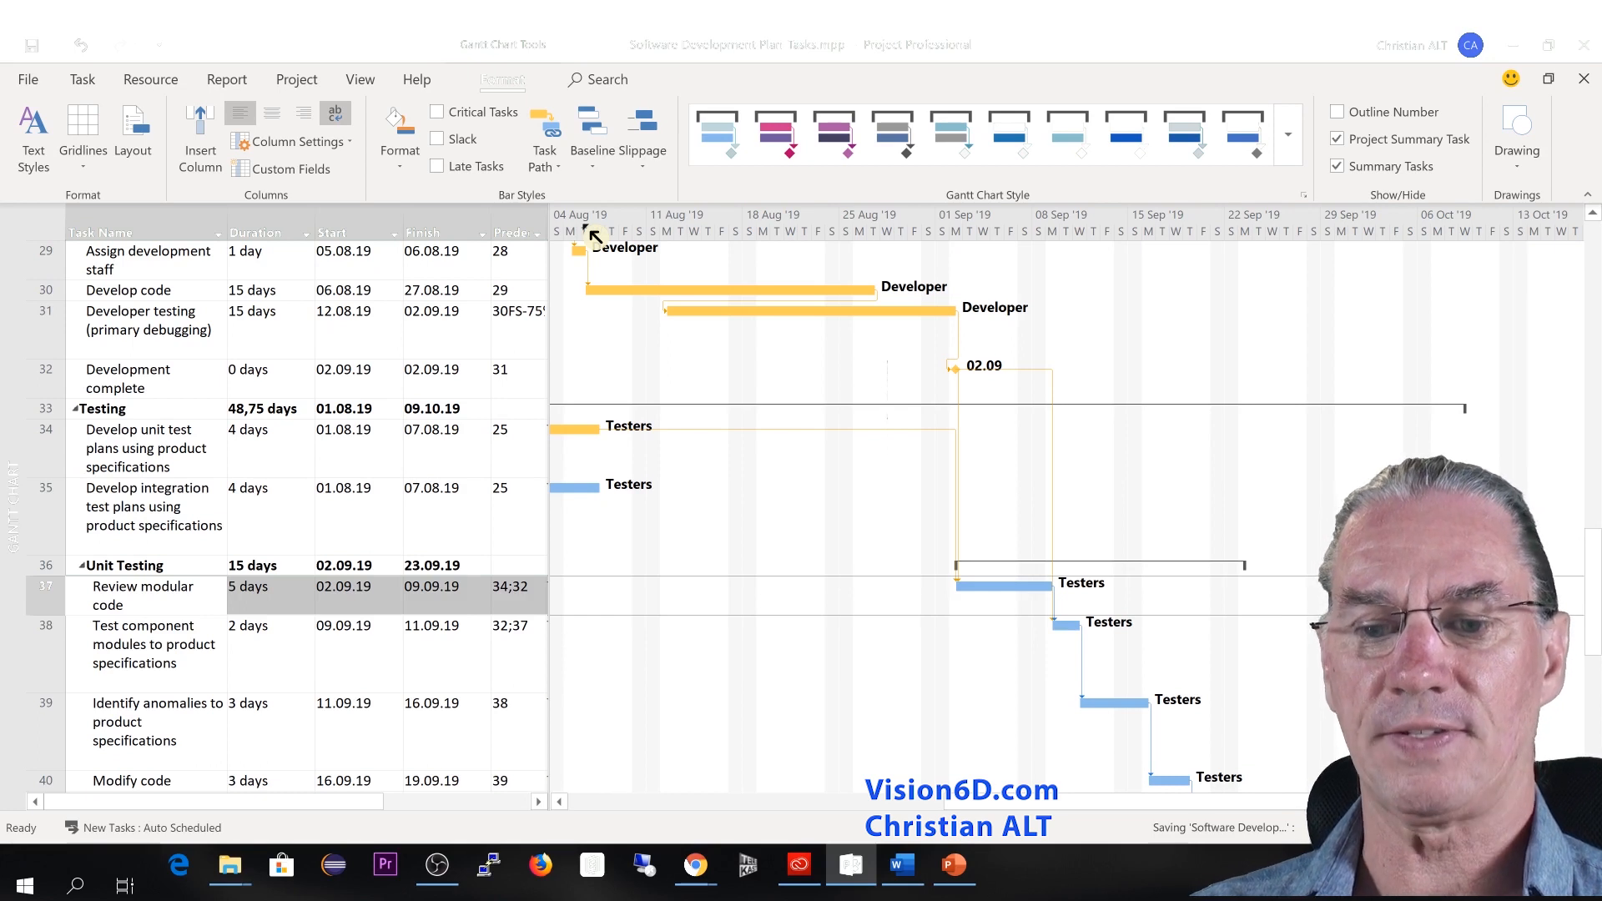
- Highlight the driving predecessors of 'Review modular code' in orange and review them
click(545, 138)
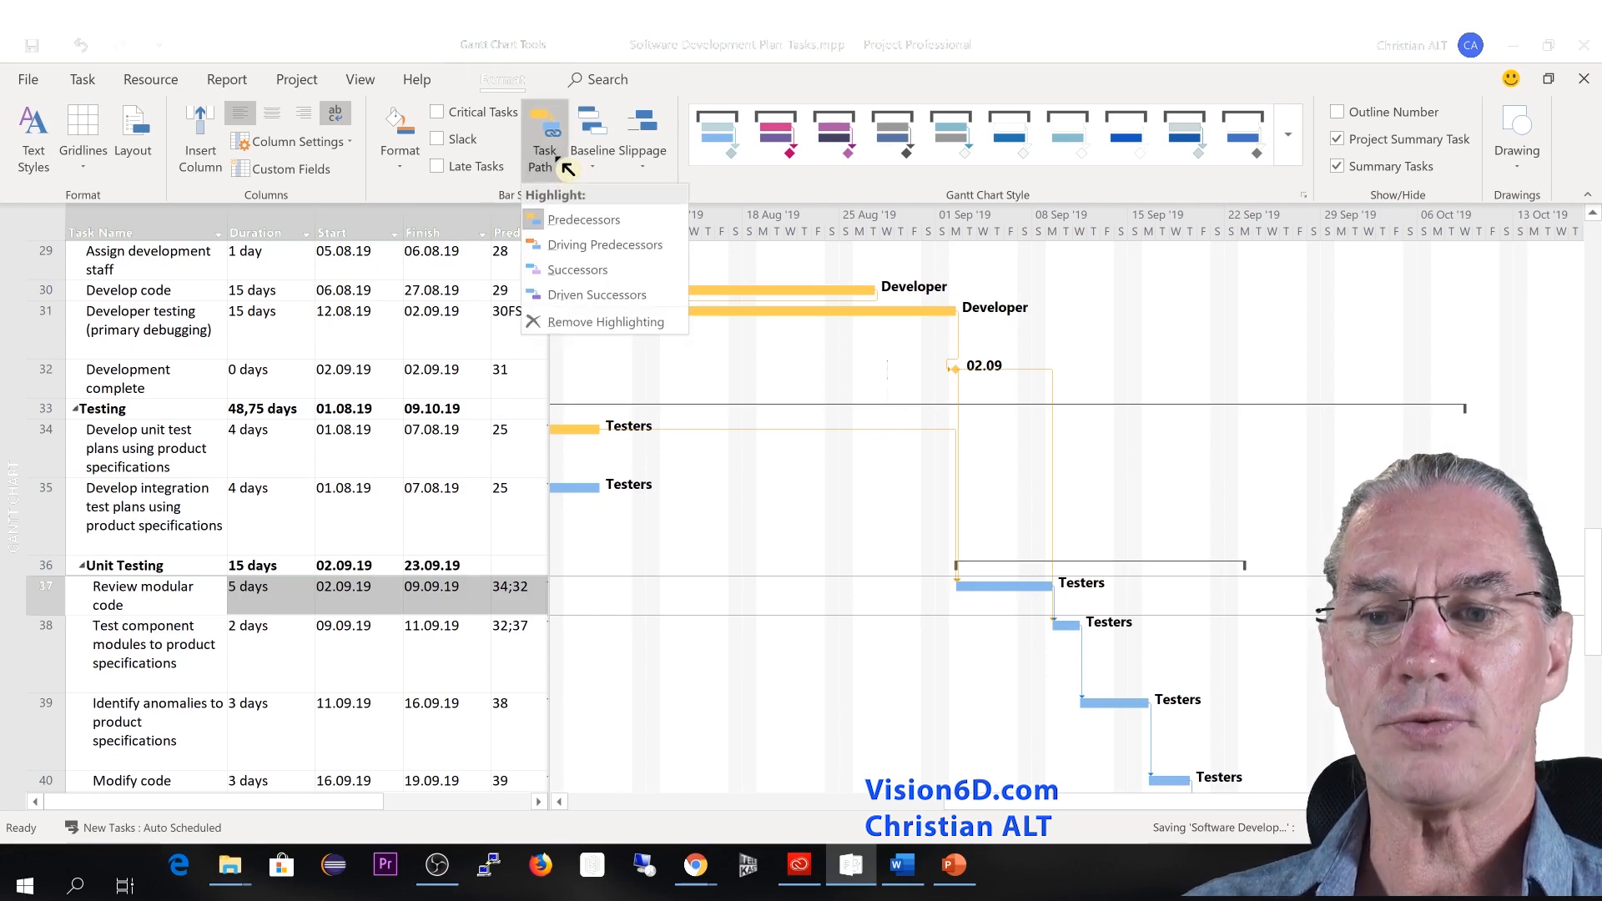
mouse_move(601, 244)
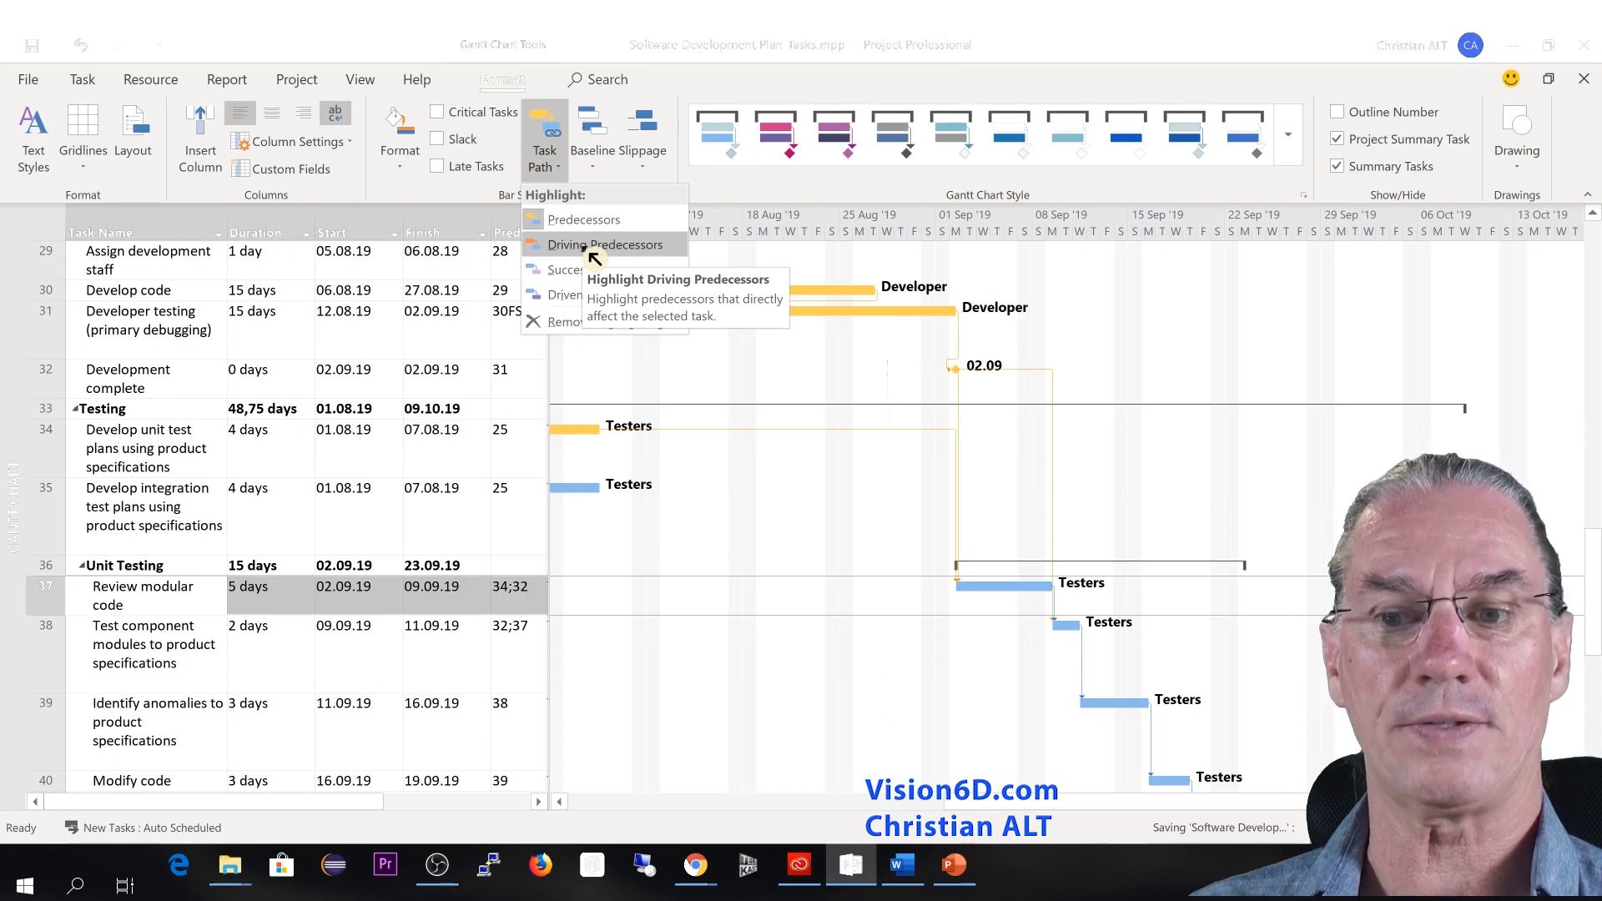
click(602, 244)
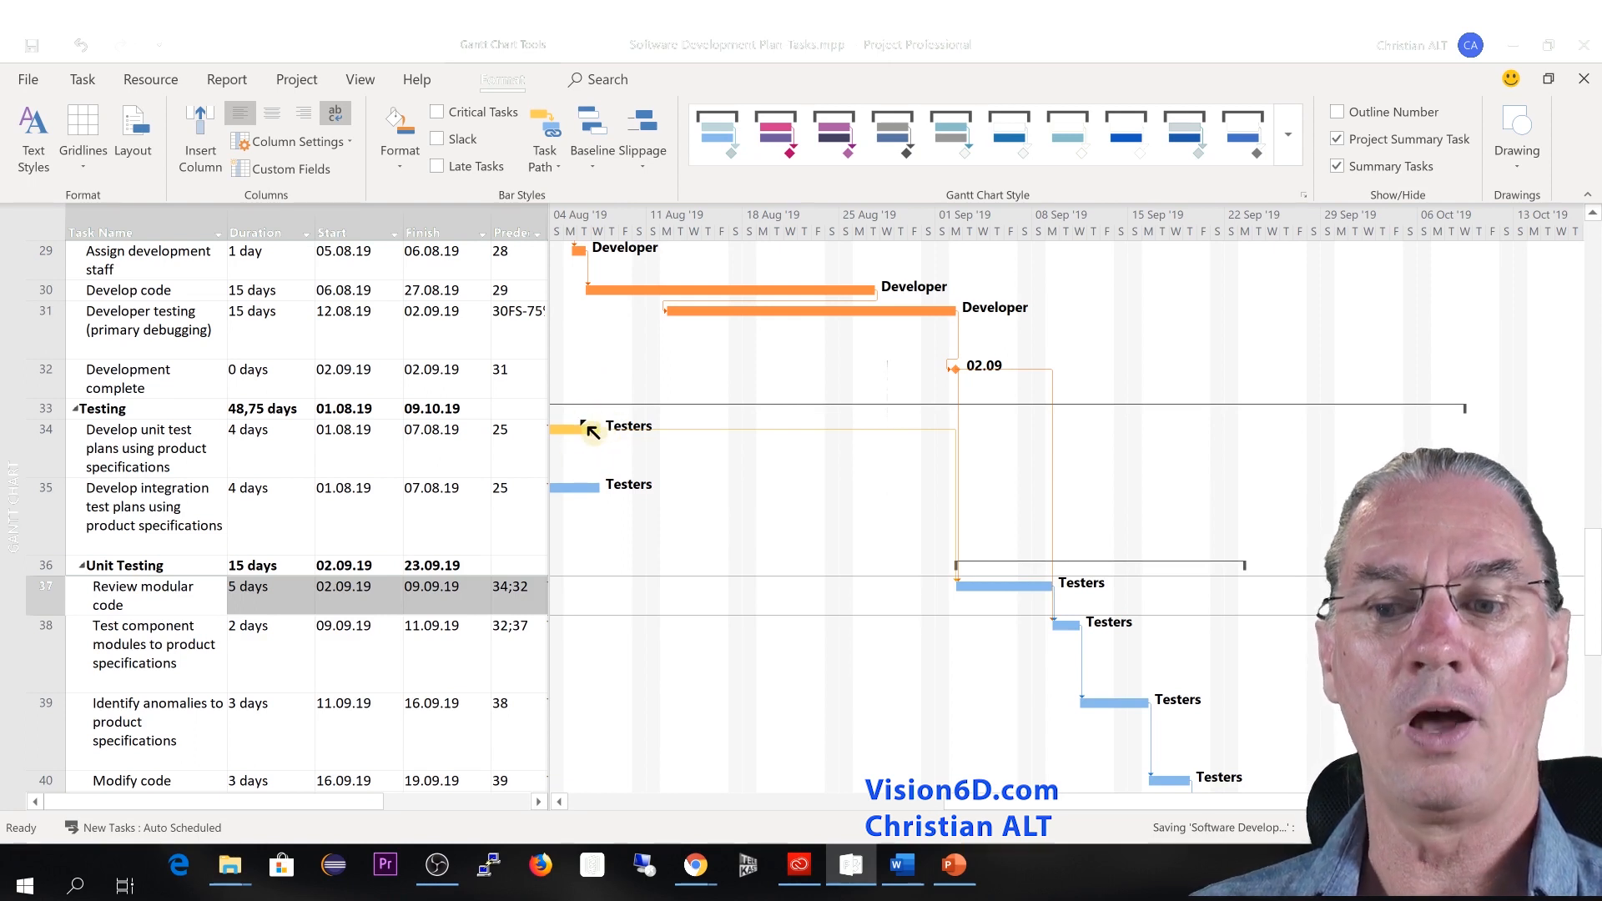
mouse_move(664, 399)
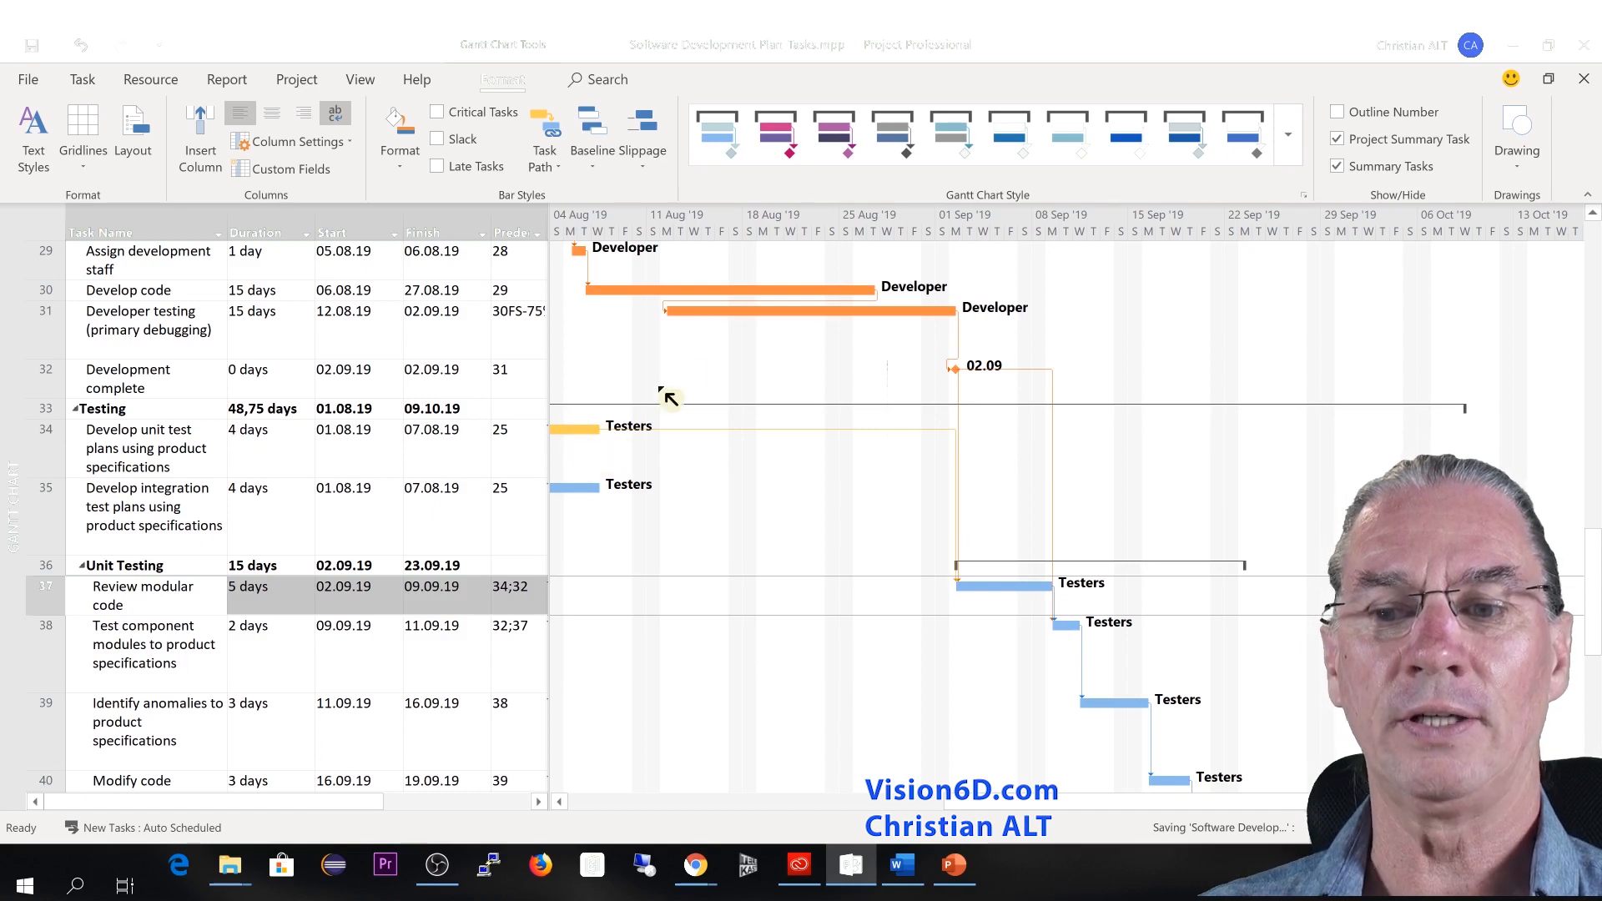
mouse_move(826, 327)
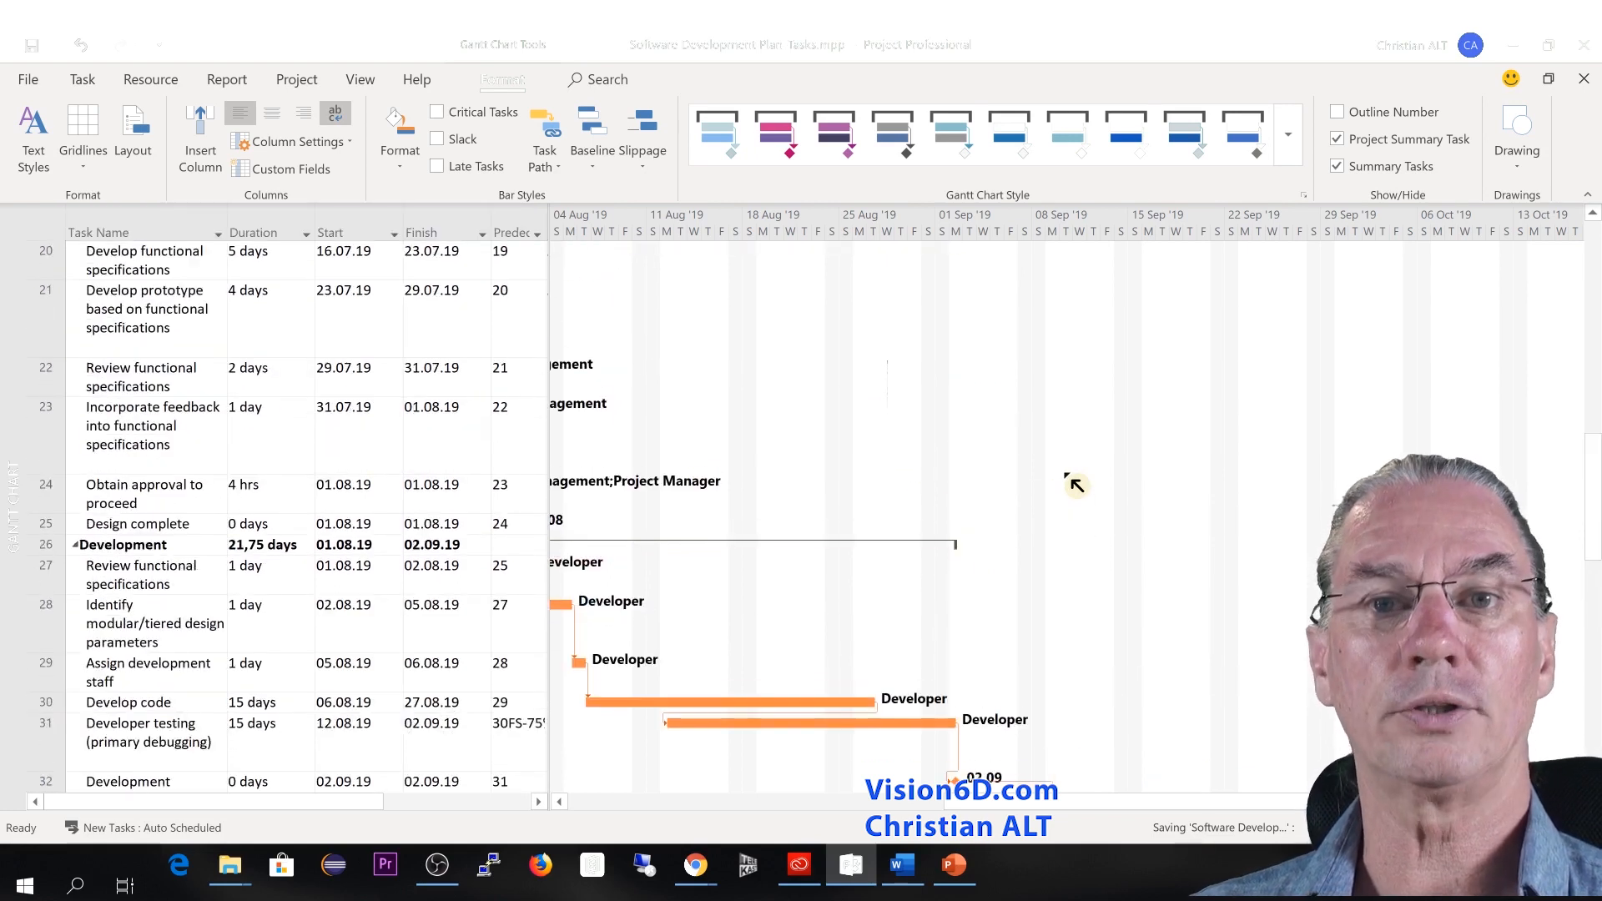
scroll(down, 3)
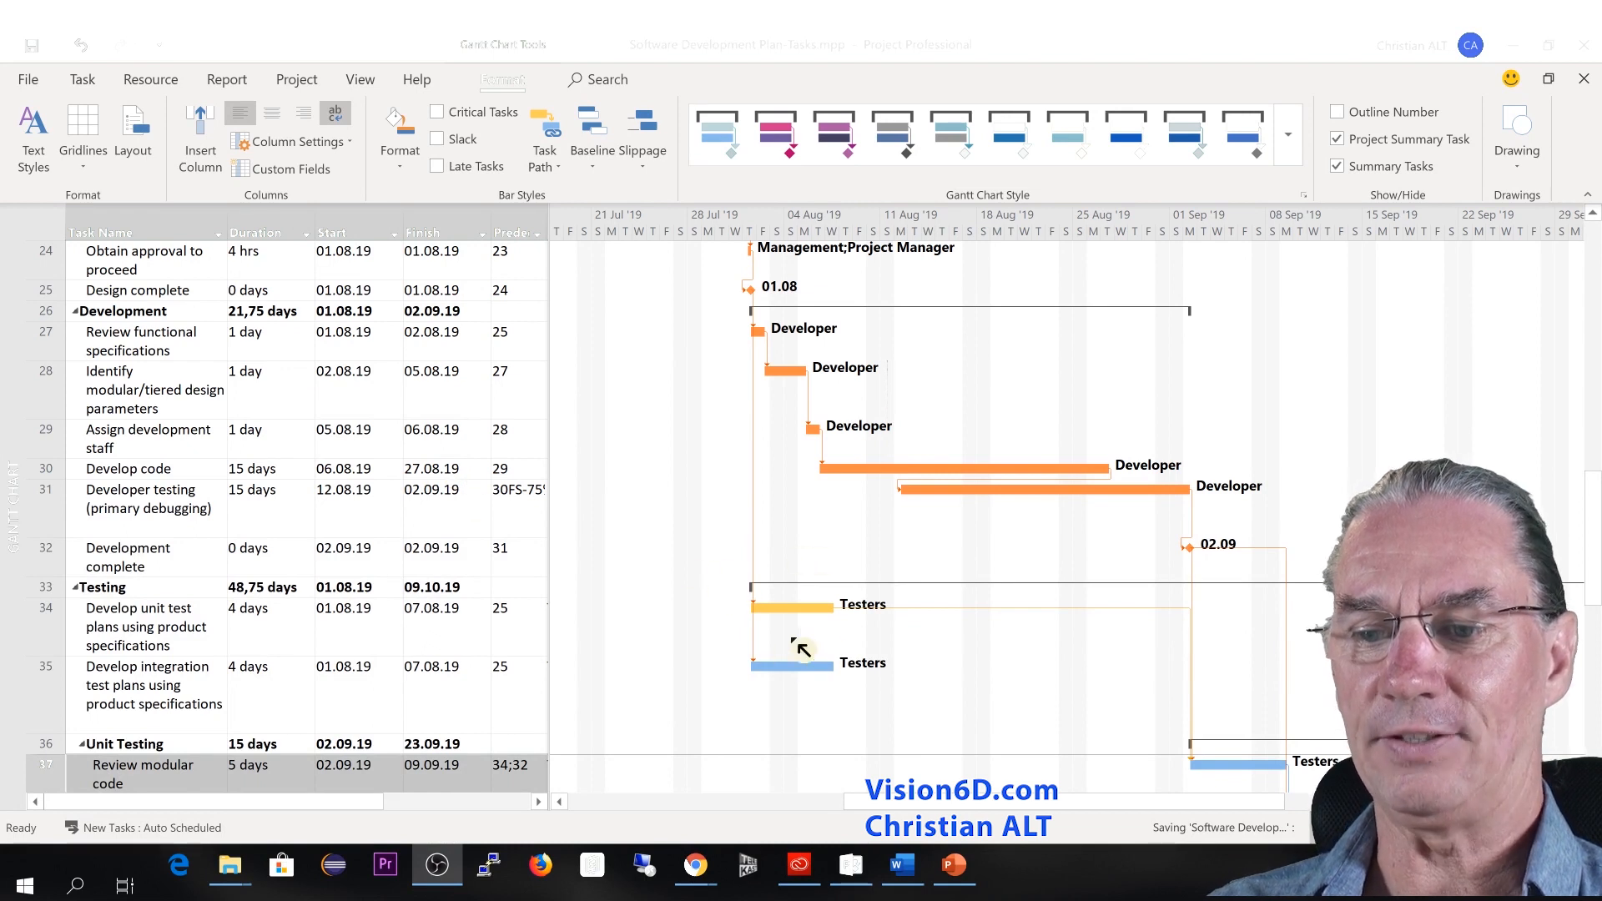
mouse_move(900, 639)
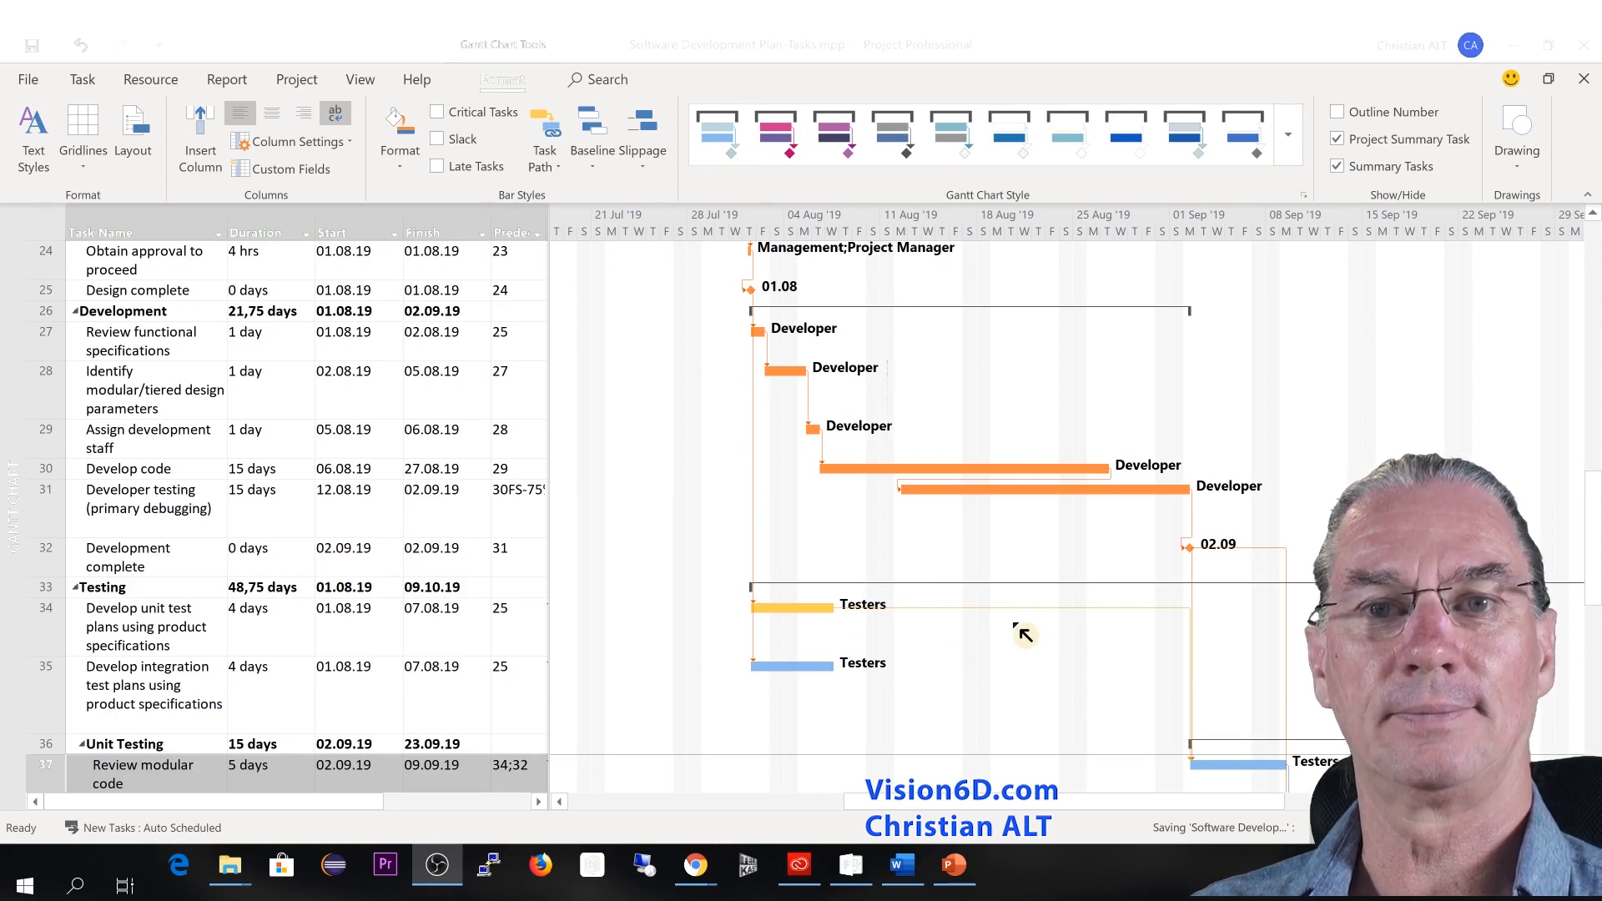
scroll(down, 3)
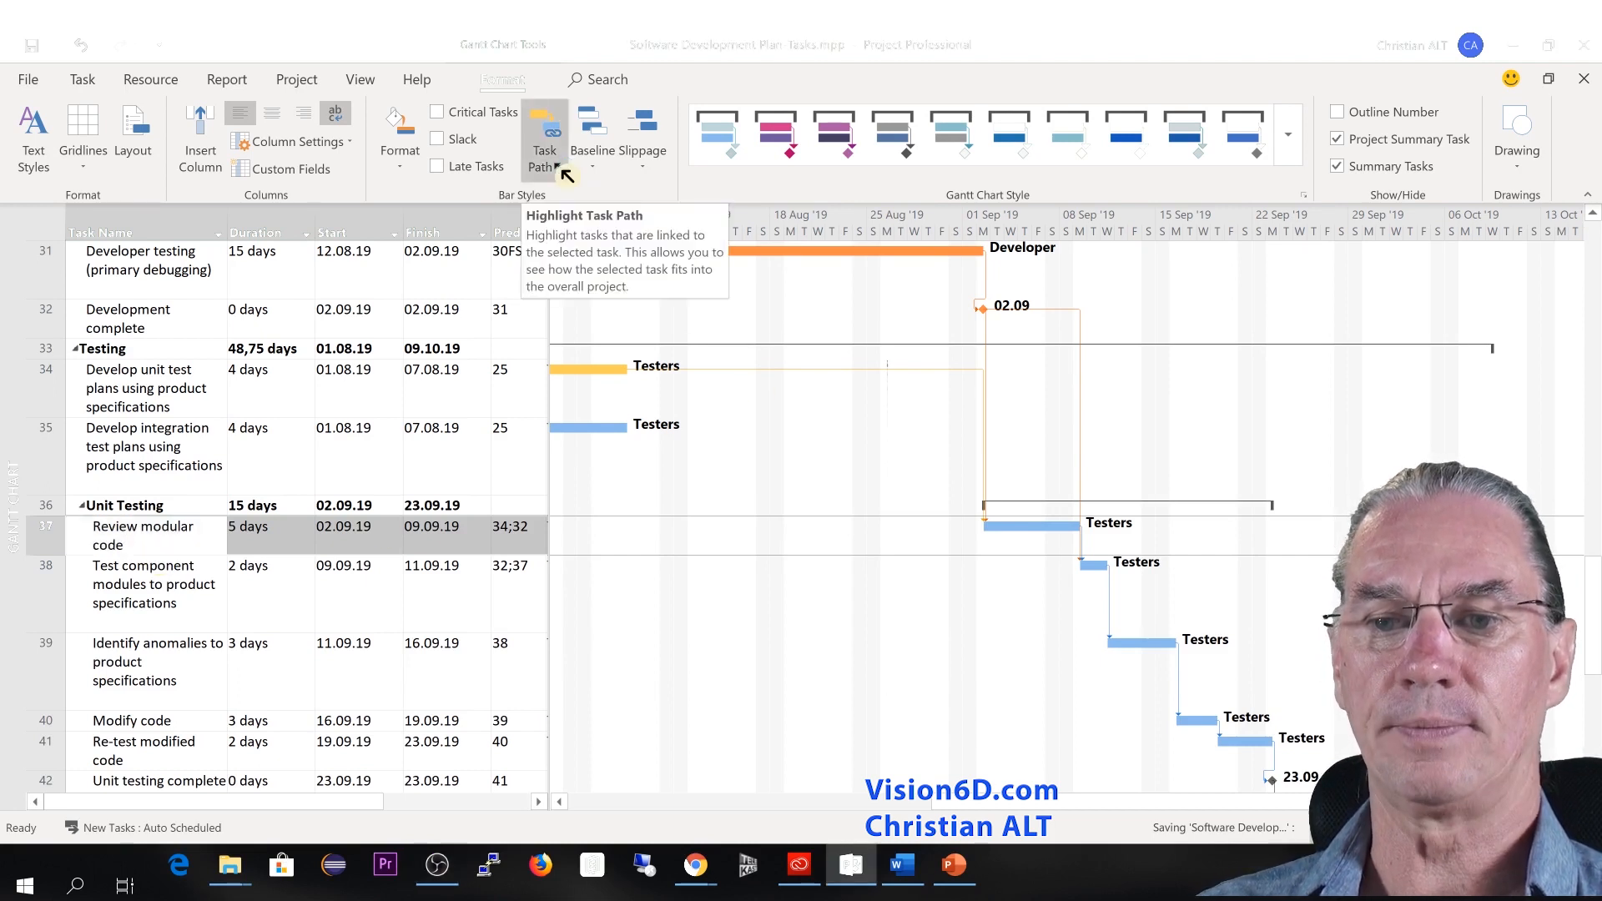
- Apply Successors and Driven Successors highlighting for 'Review modular code' in purple shades
click(543, 132)
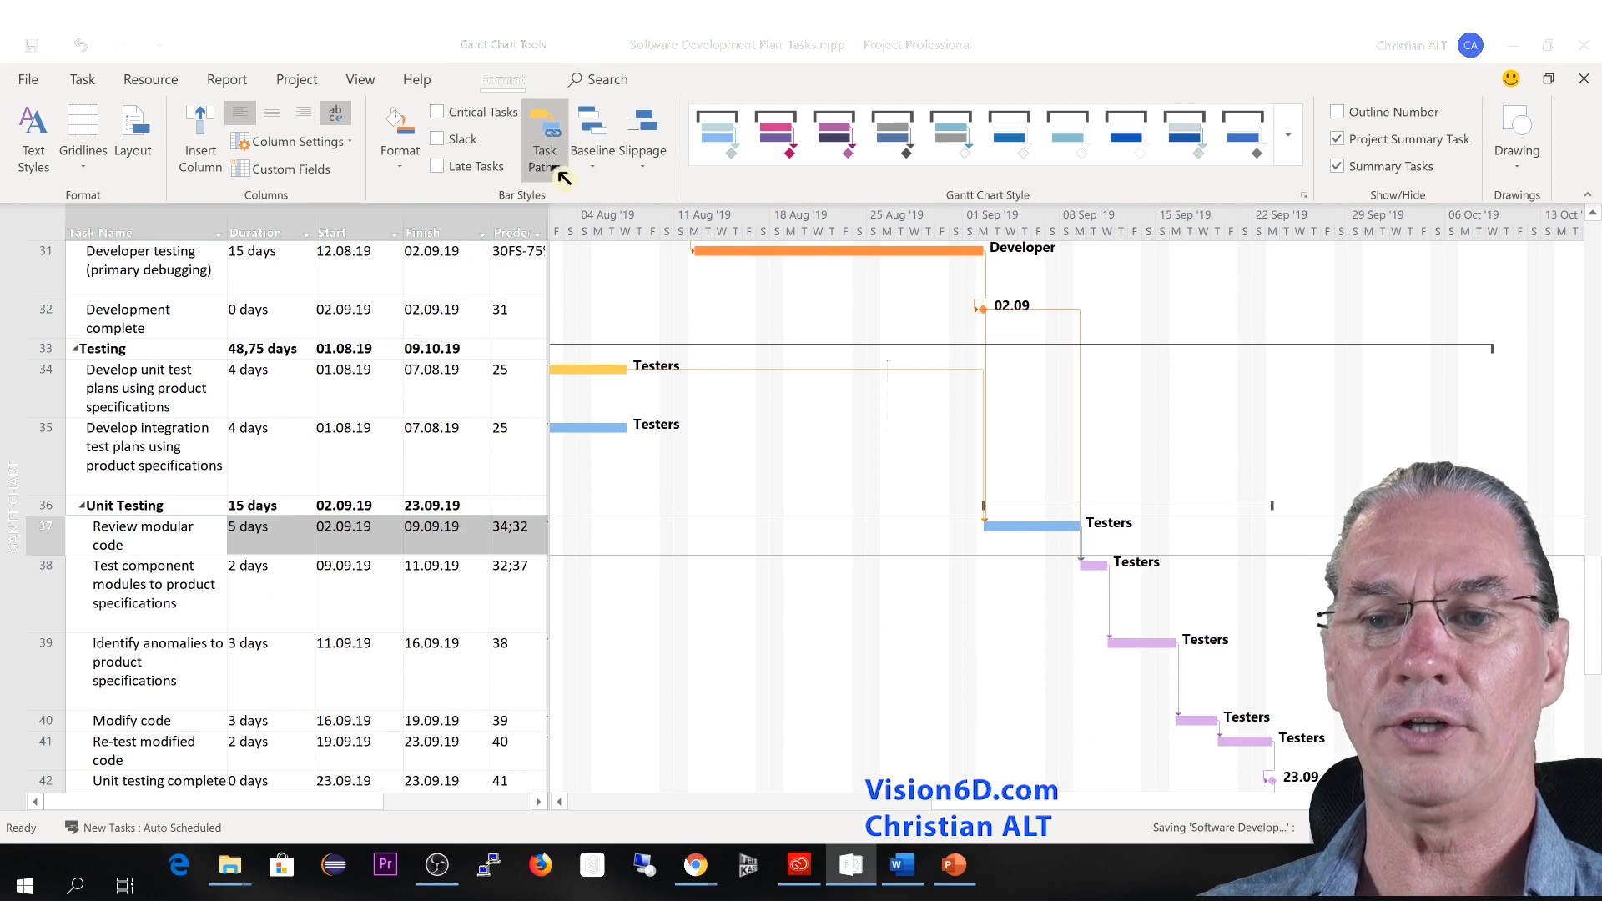
click(544, 135)
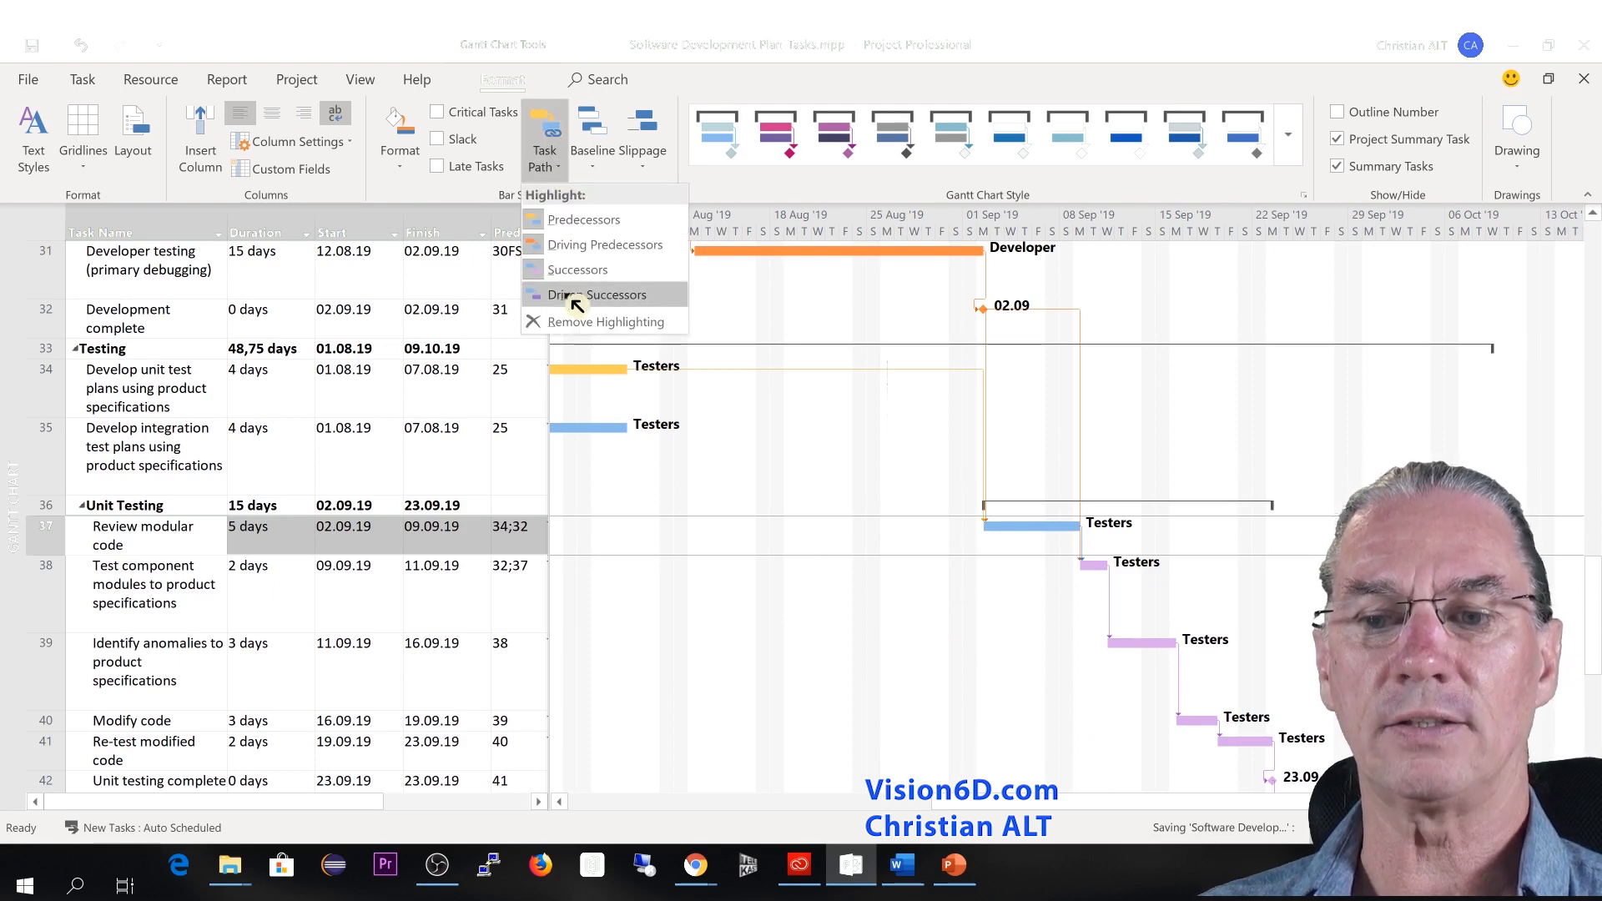
mouse_move(600, 295)
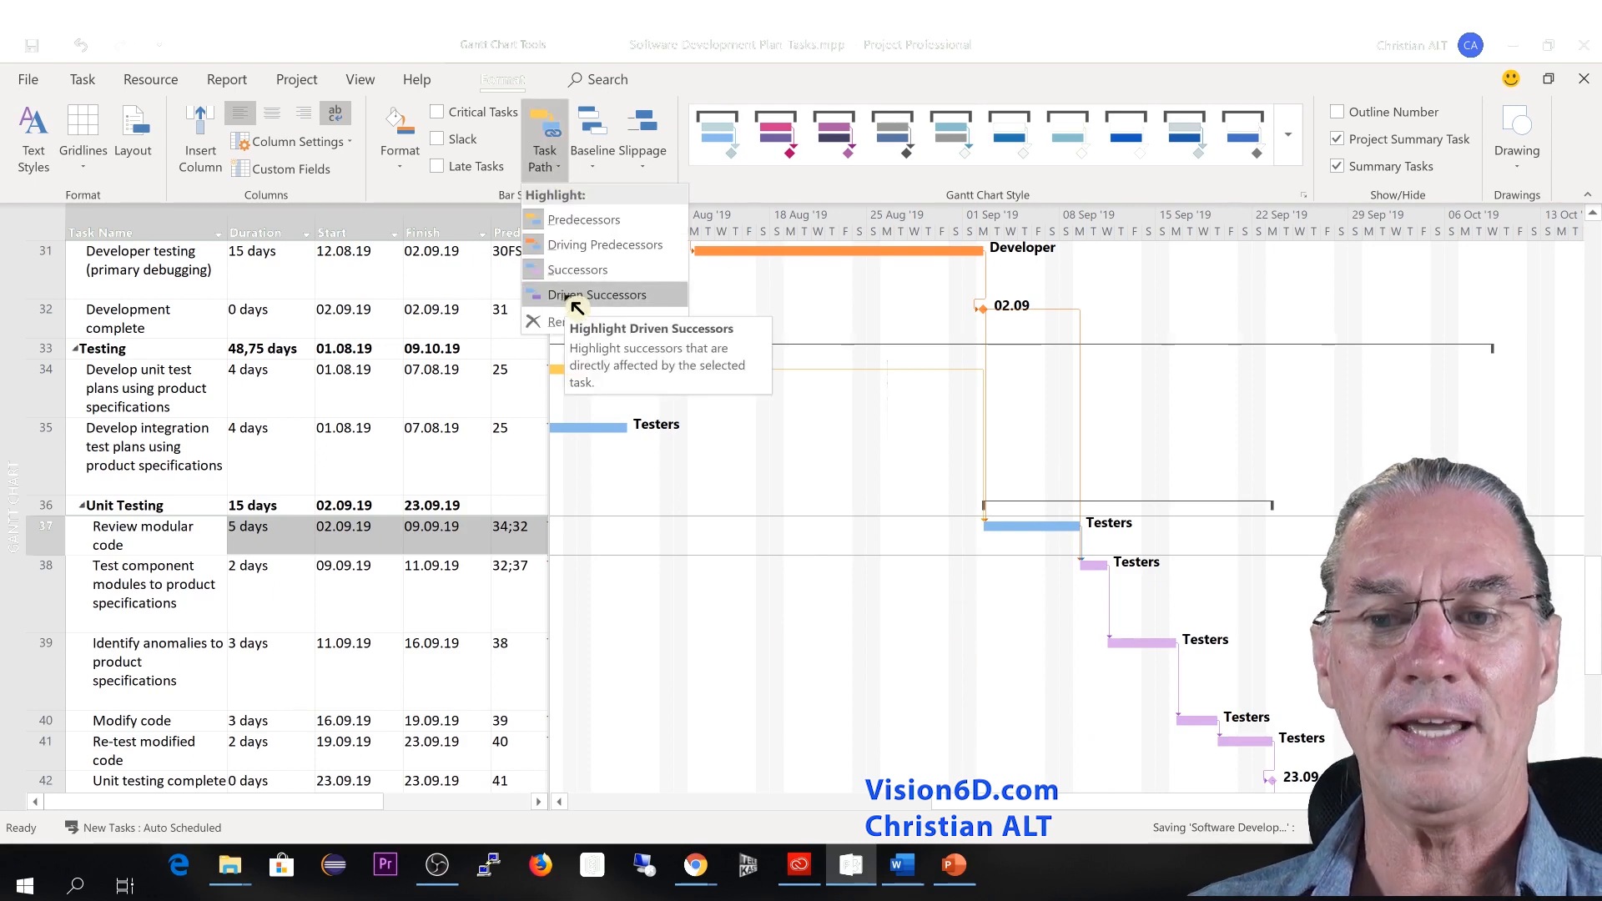
click(601, 294)
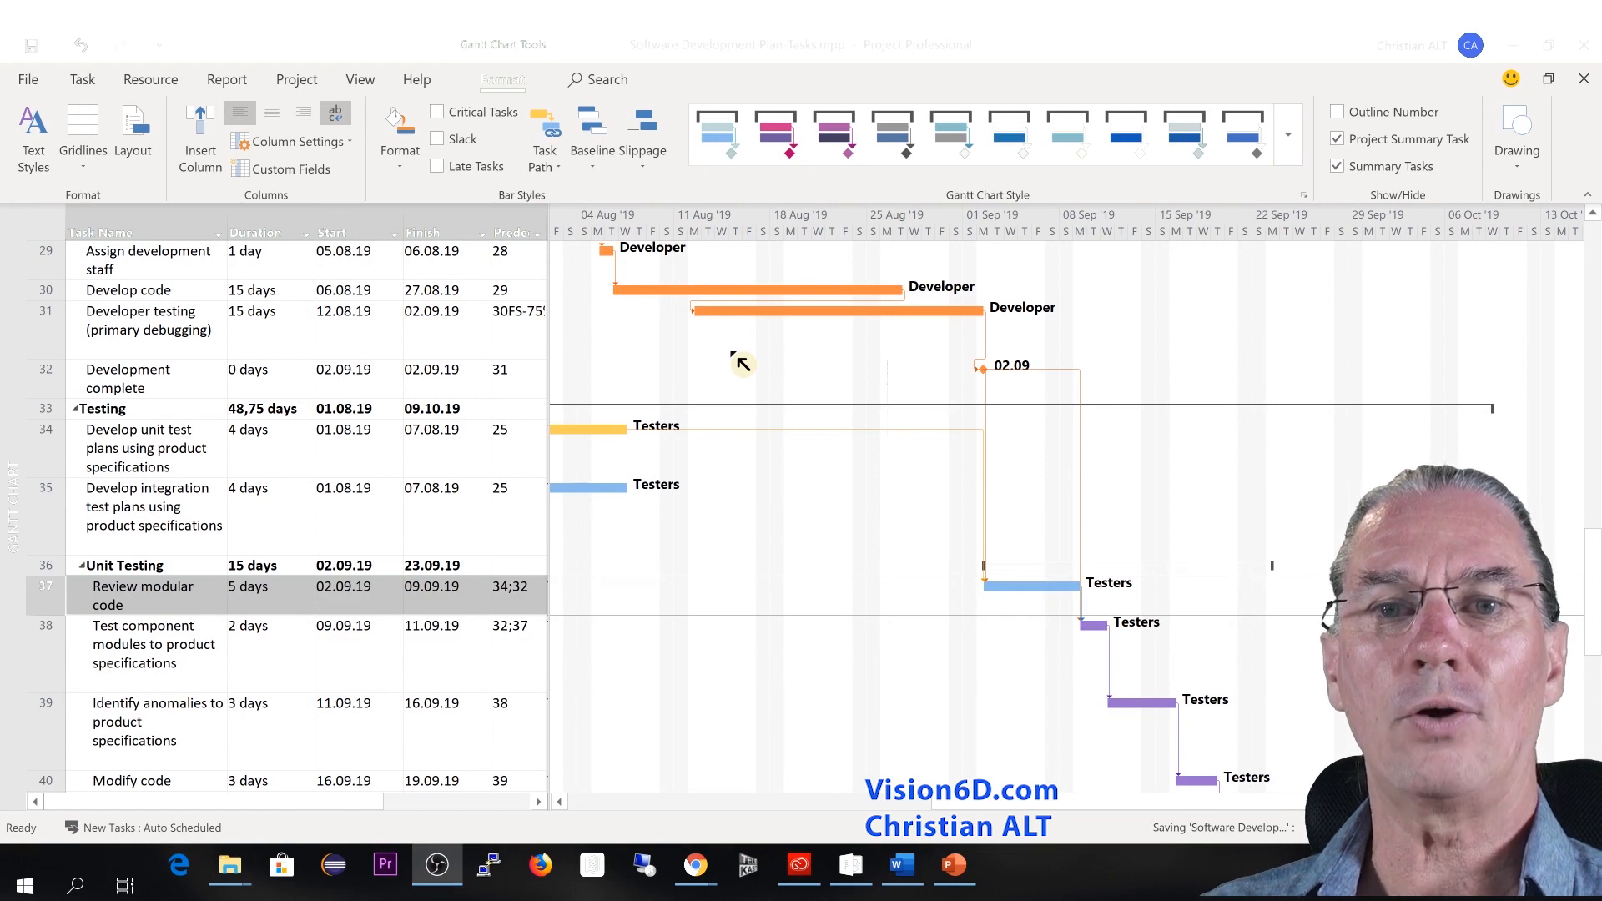
mouse_move(557, 195)
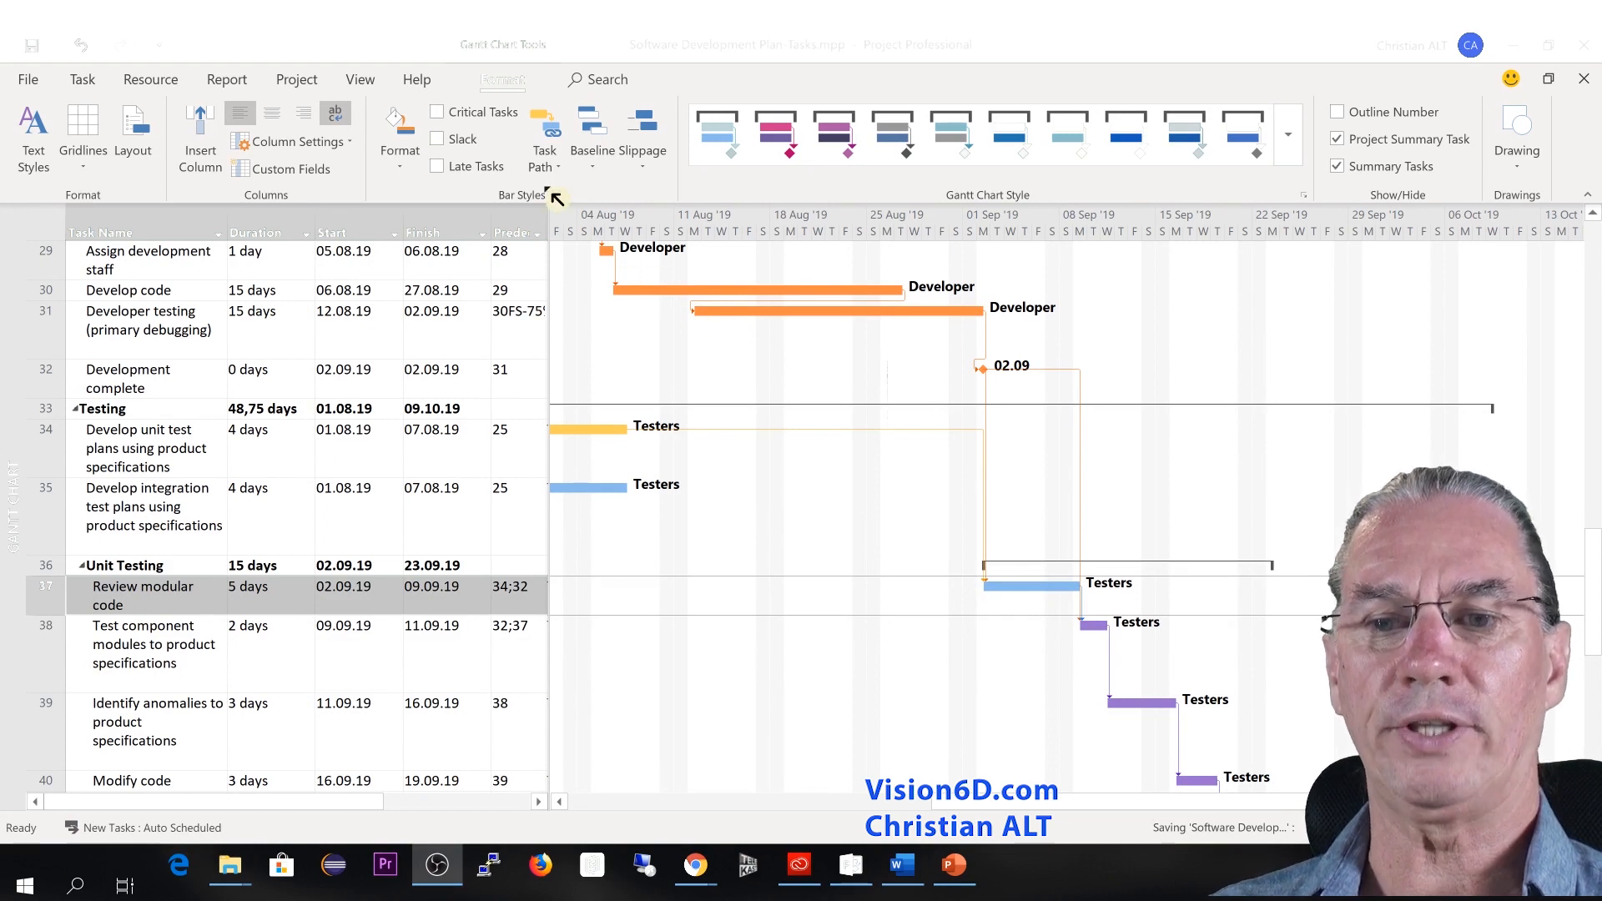
mouse_move(506, 96)
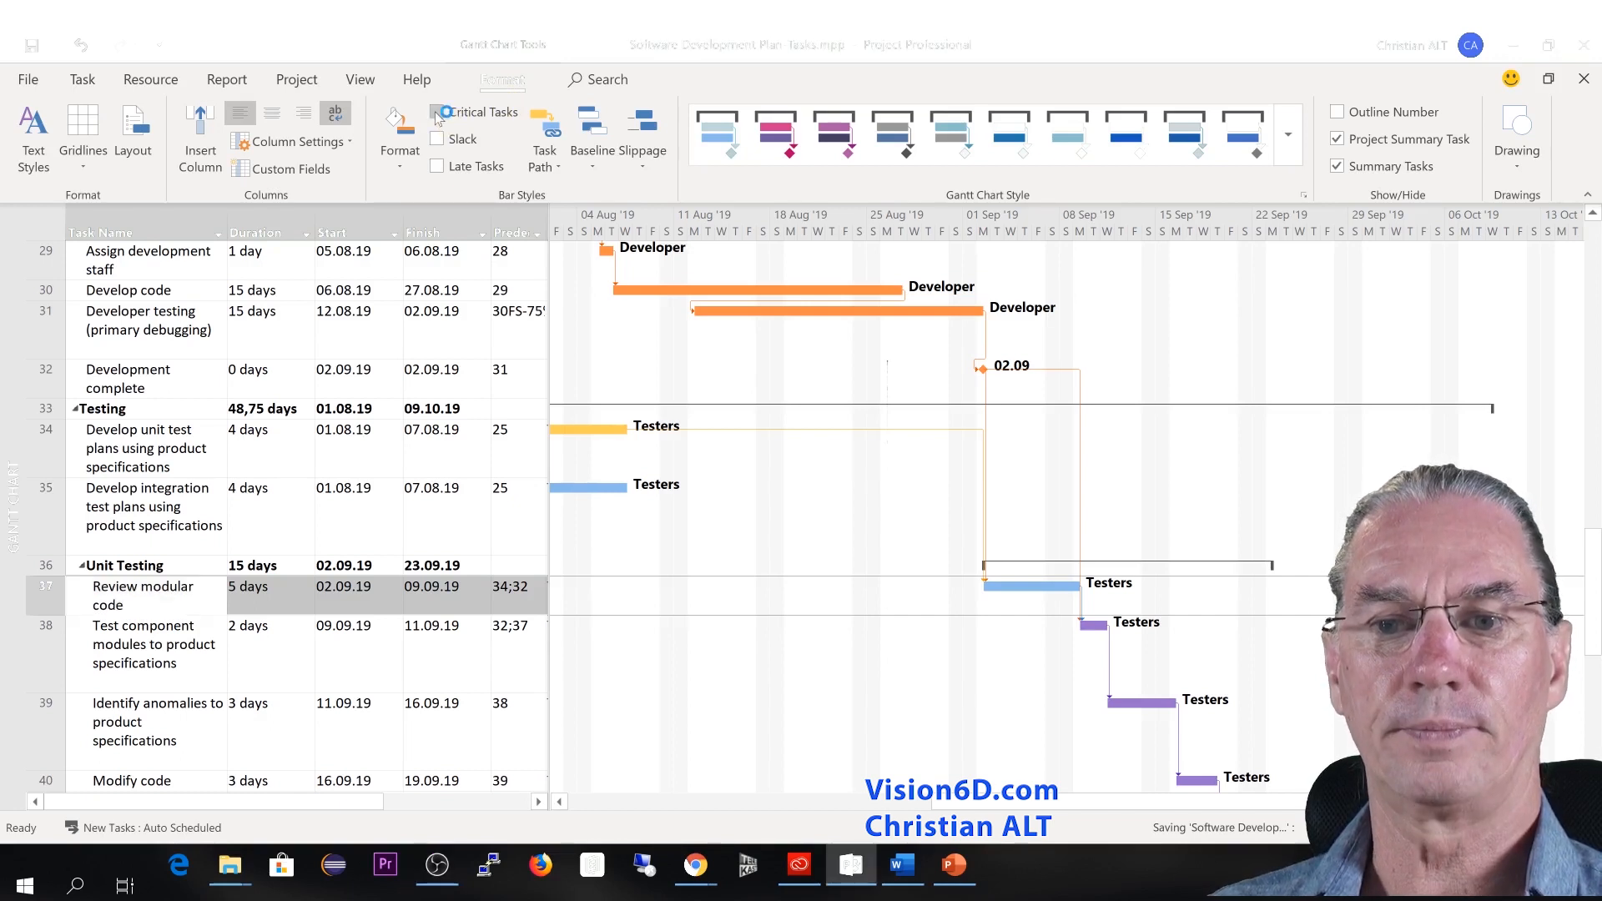
- Tick Critical Tasks to show the critical path in red
click(437, 111)
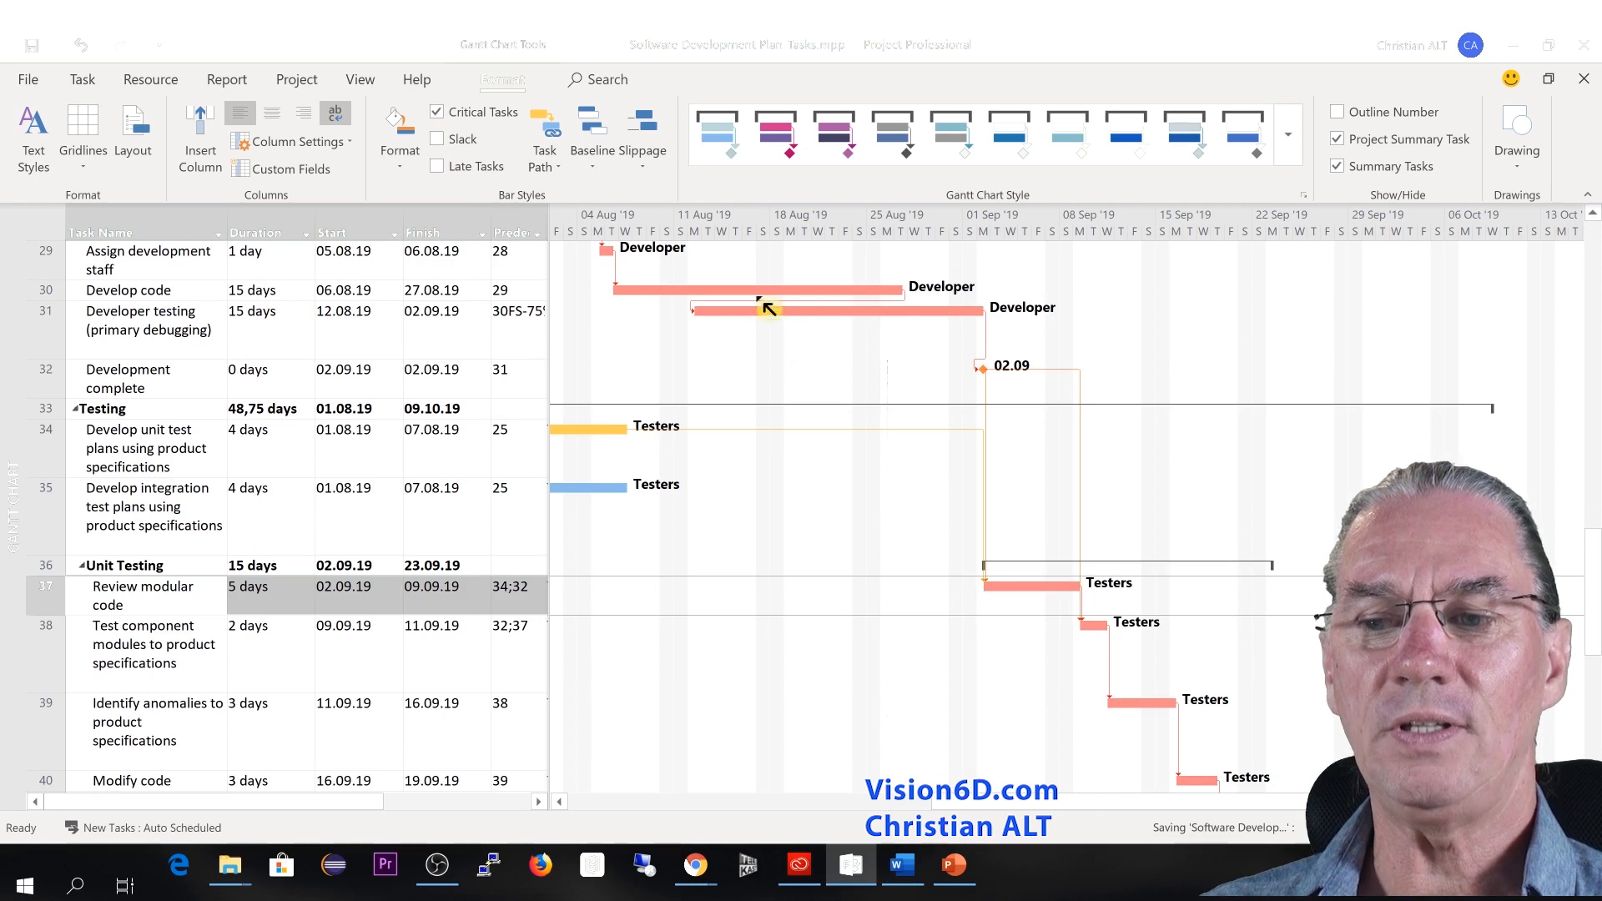
mouse_move(1207, 779)
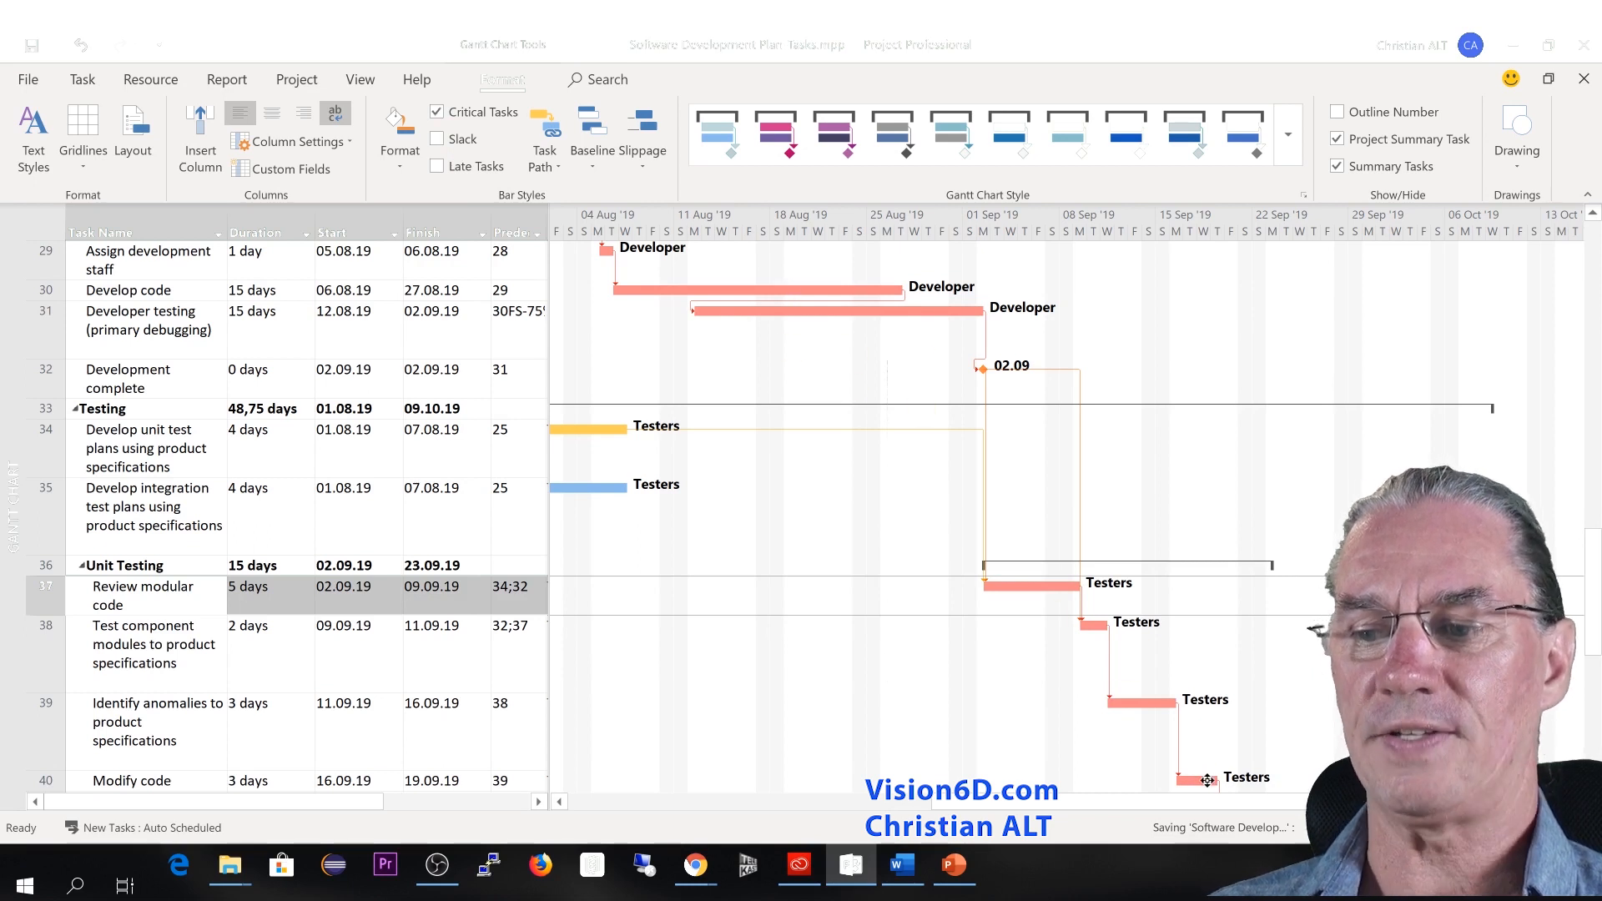